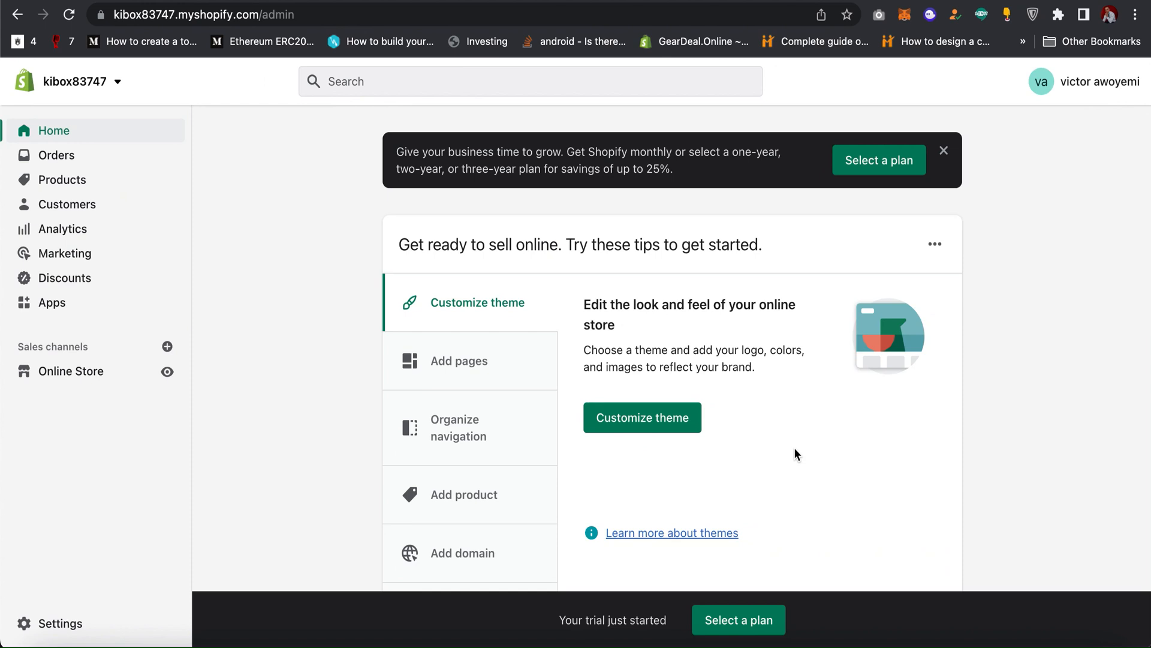
{"action": "mouse_move", "coordinate": [811, 405]}
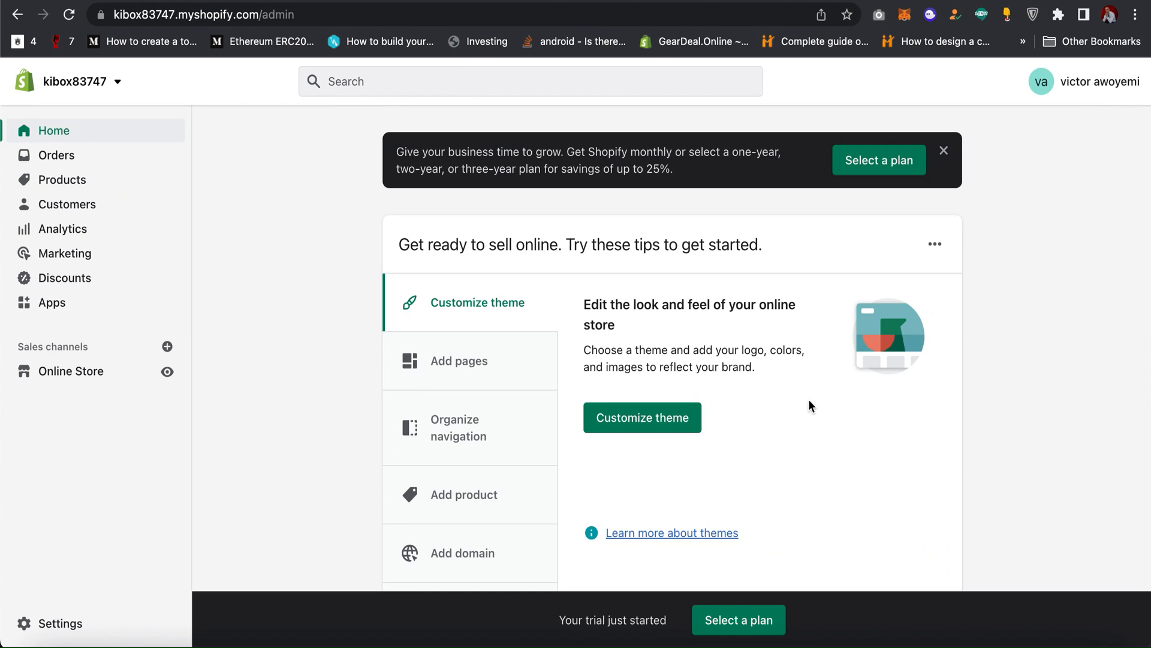
{"action": "mouse_move", "coordinate": [858, 74]}
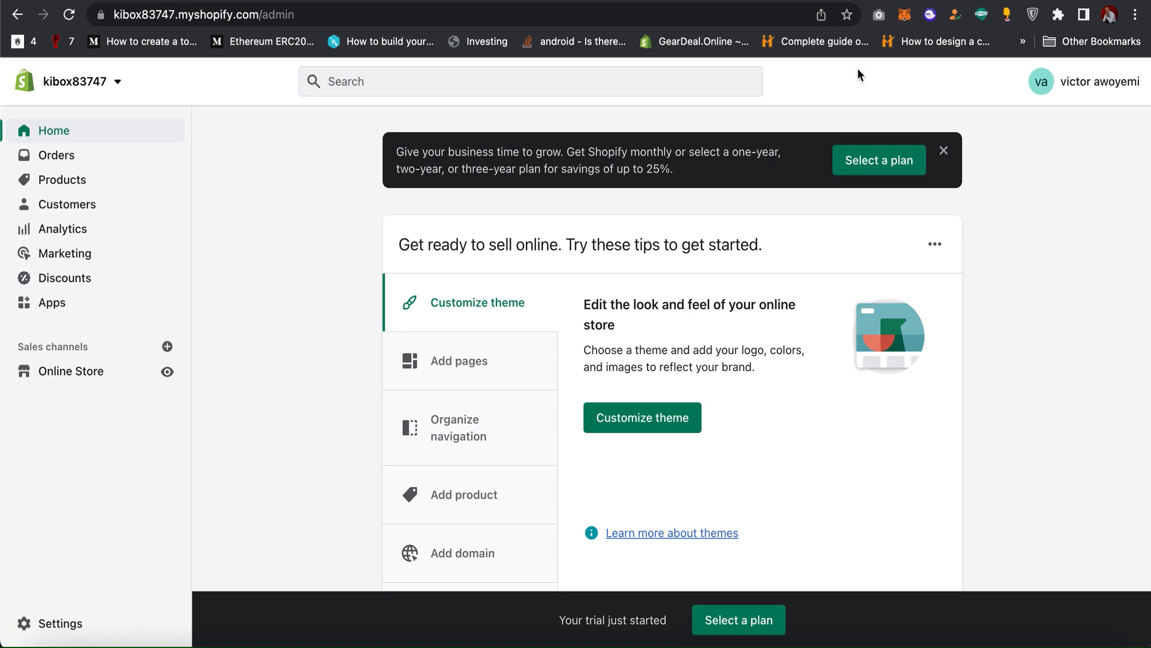
{"action": "mouse_move", "coordinate": [544, 217]}
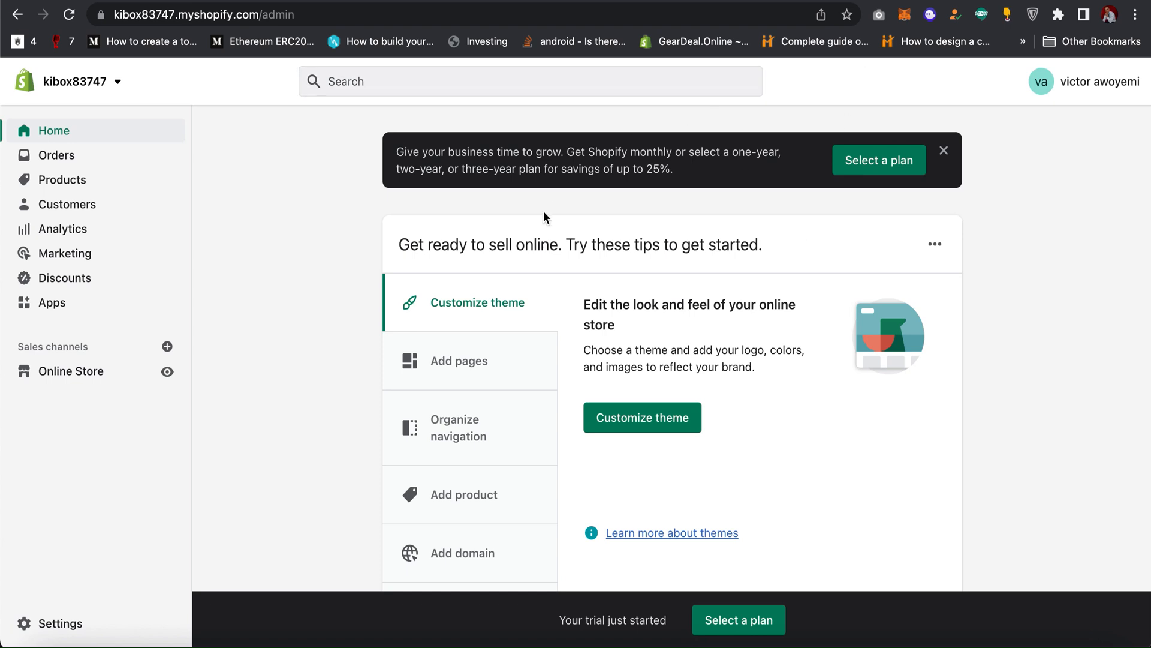
{"action": "mouse_move", "coordinate": [931, 12]}
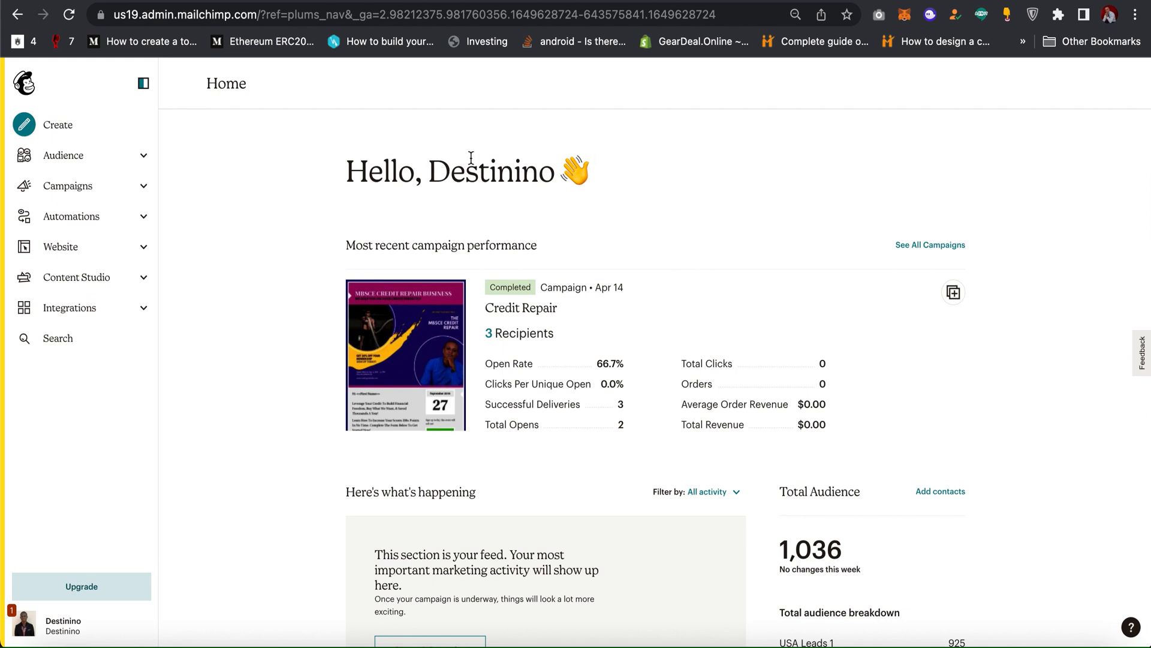
Step: View all Mailchimp audiences, including Destinino Web And Marketing Agency, then return to the Shopify admin tab
{"action": "left_click", "coordinate": [63, 154]}
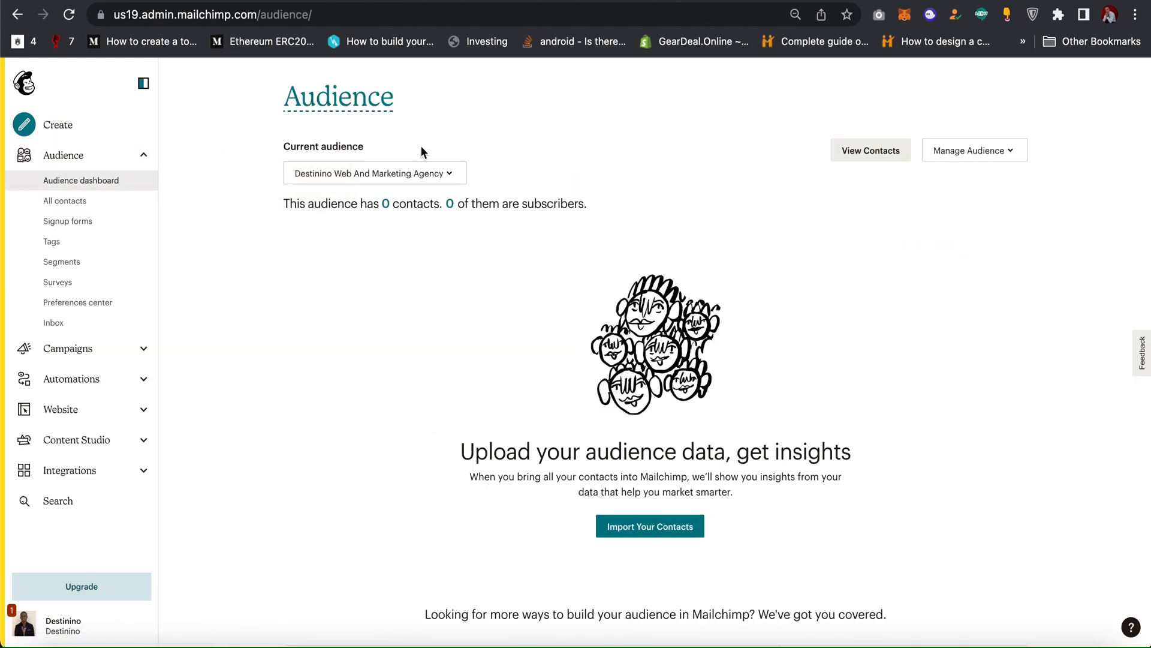
{"action": "left_click", "coordinate": [974, 150]}
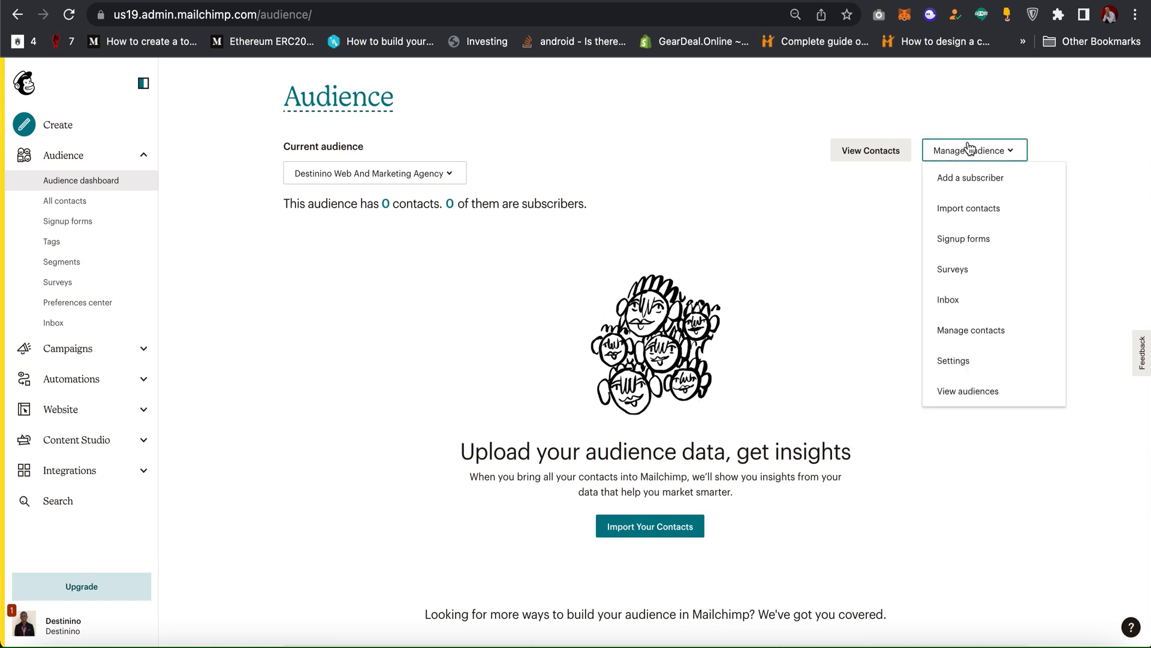
{"action": "left_click", "coordinate": [968, 391]}
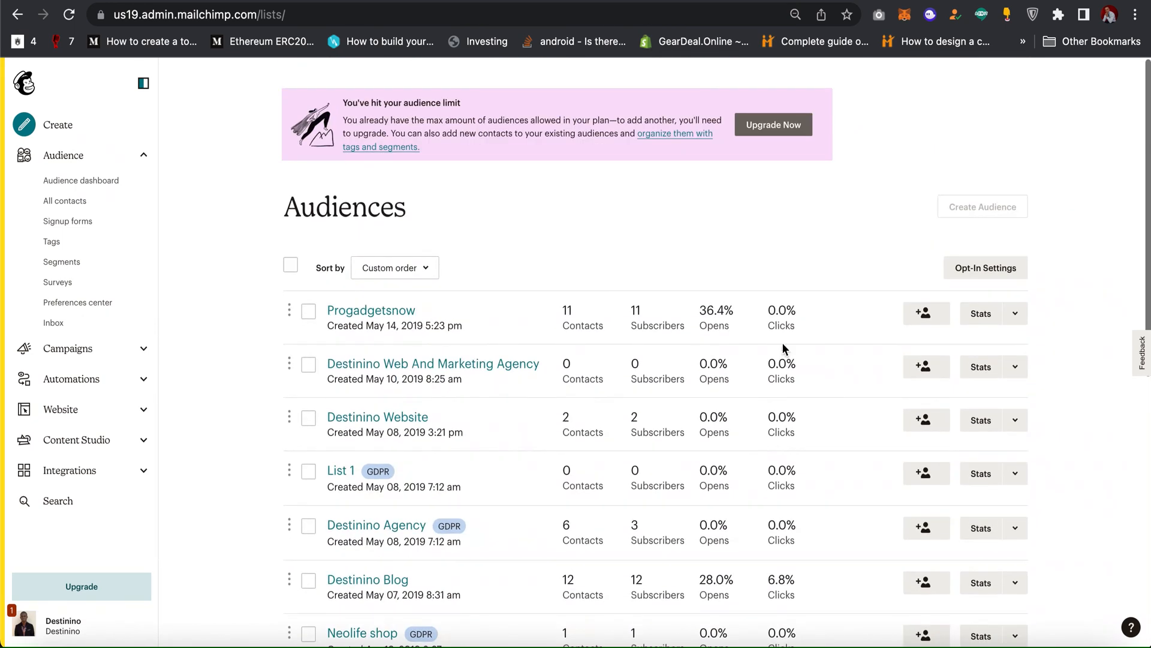
{"action": "mouse_move", "coordinate": [463, 371]}
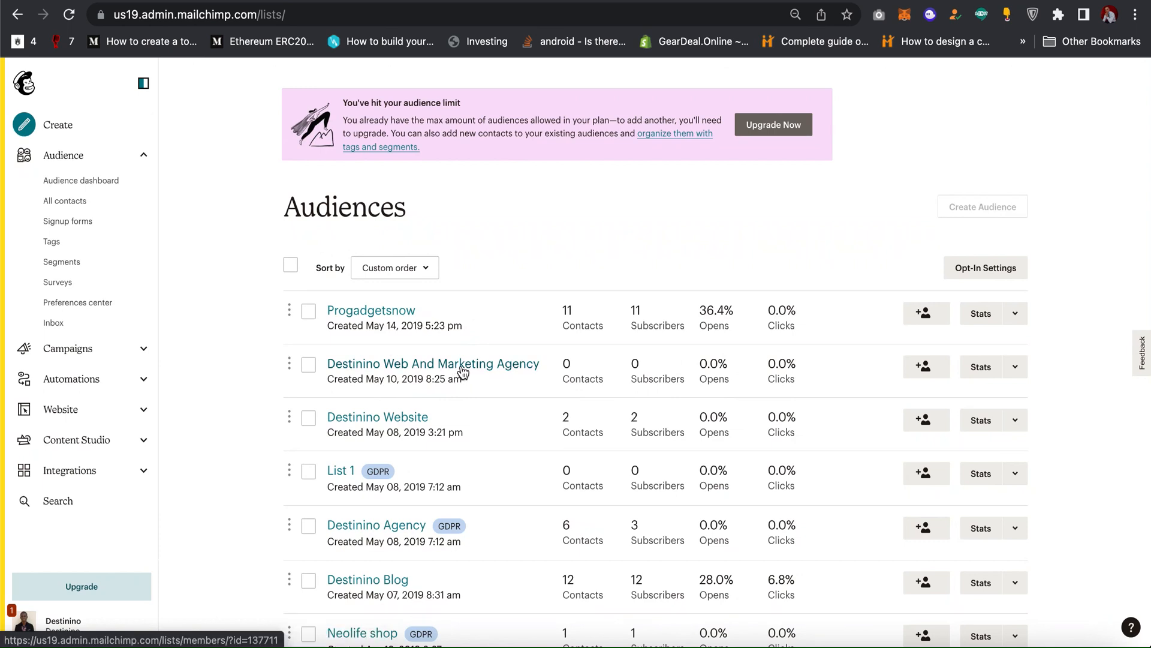
{"action": "left_click", "coordinate": [432, 363]}
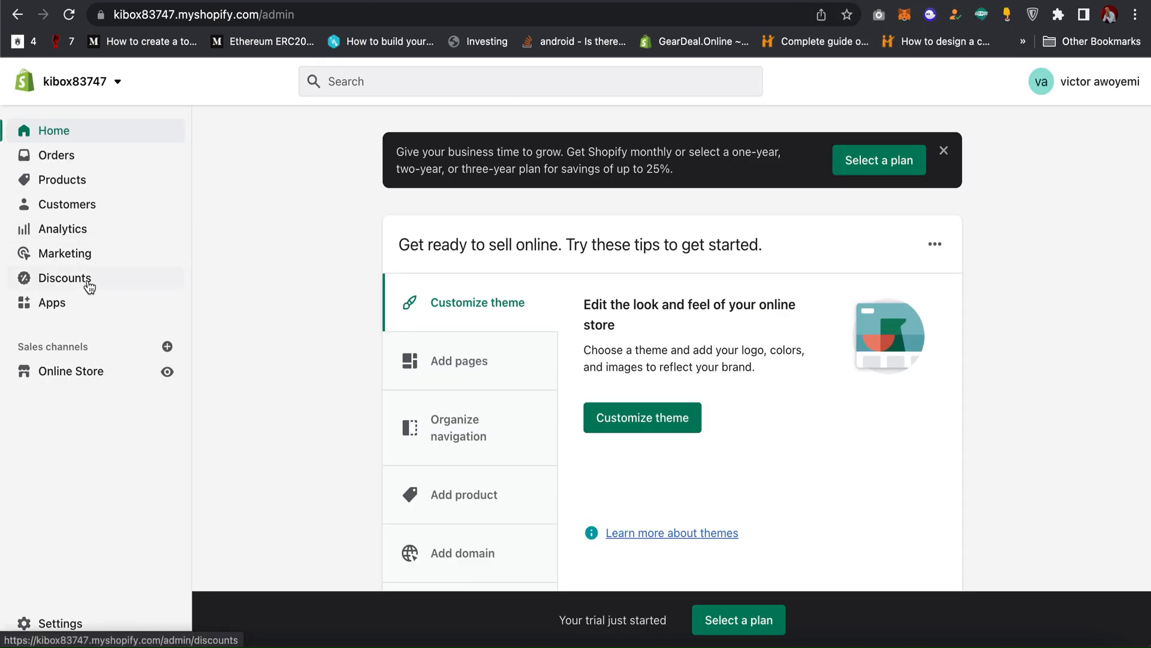
Step: Go from the store's Apps page into the Shopify App Store collection
{"action": "left_click", "coordinate": [51, 302]}
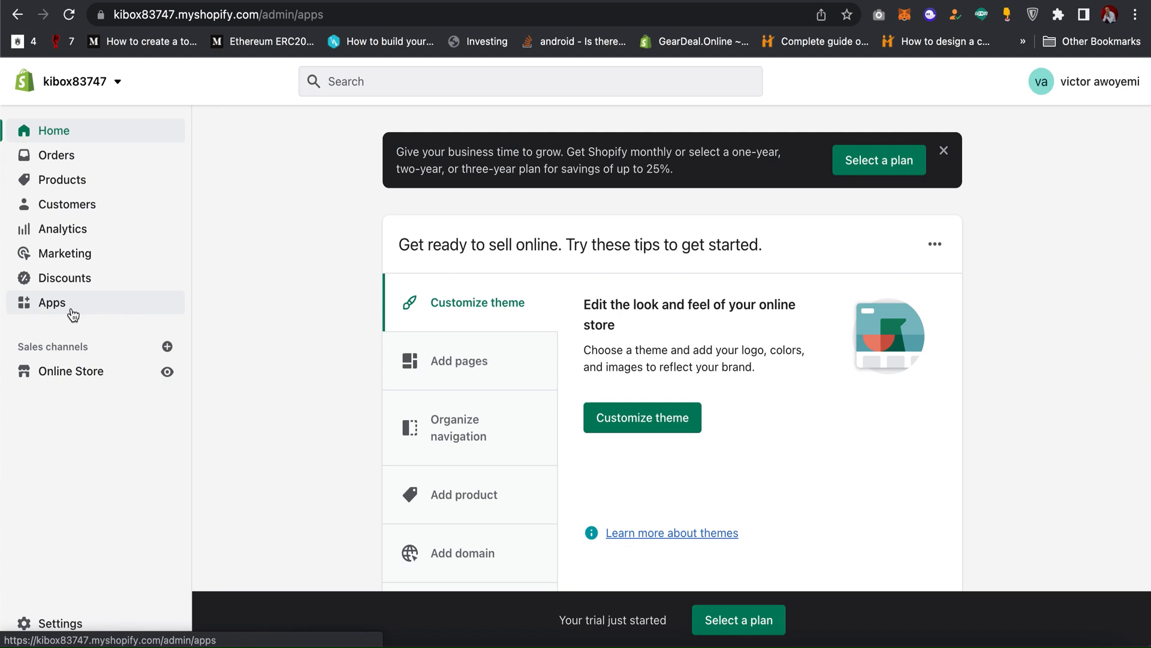
{"action": "left_click", "coordinate": [50, 303]}
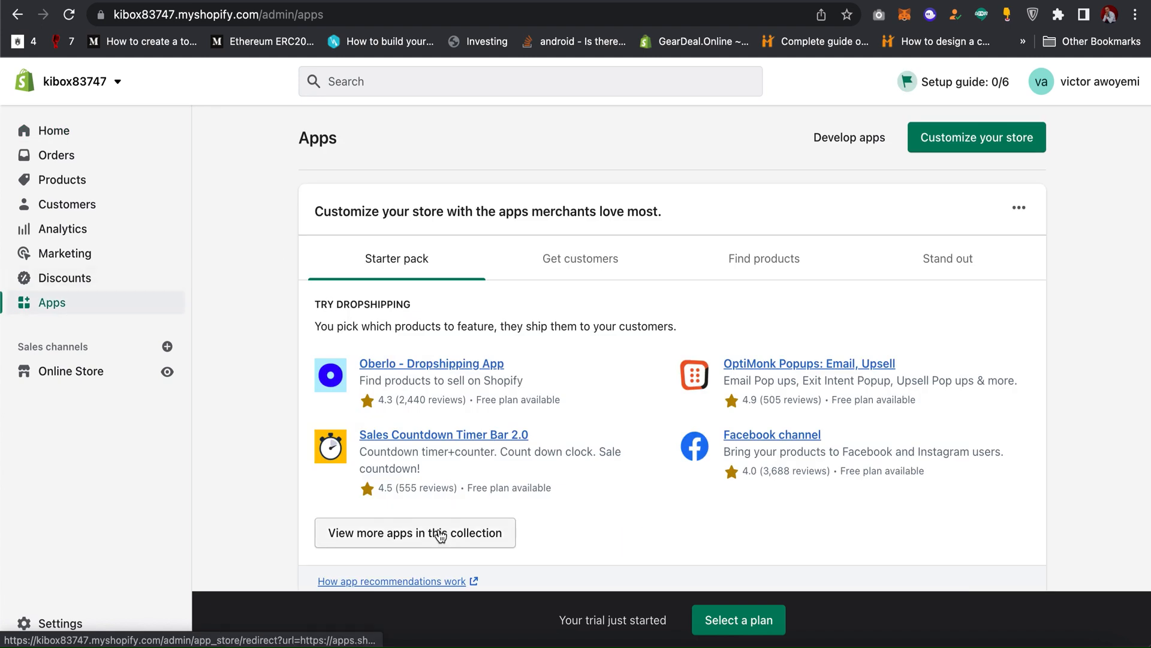
{"action": "left_click", "coordinate": [415, 533]}
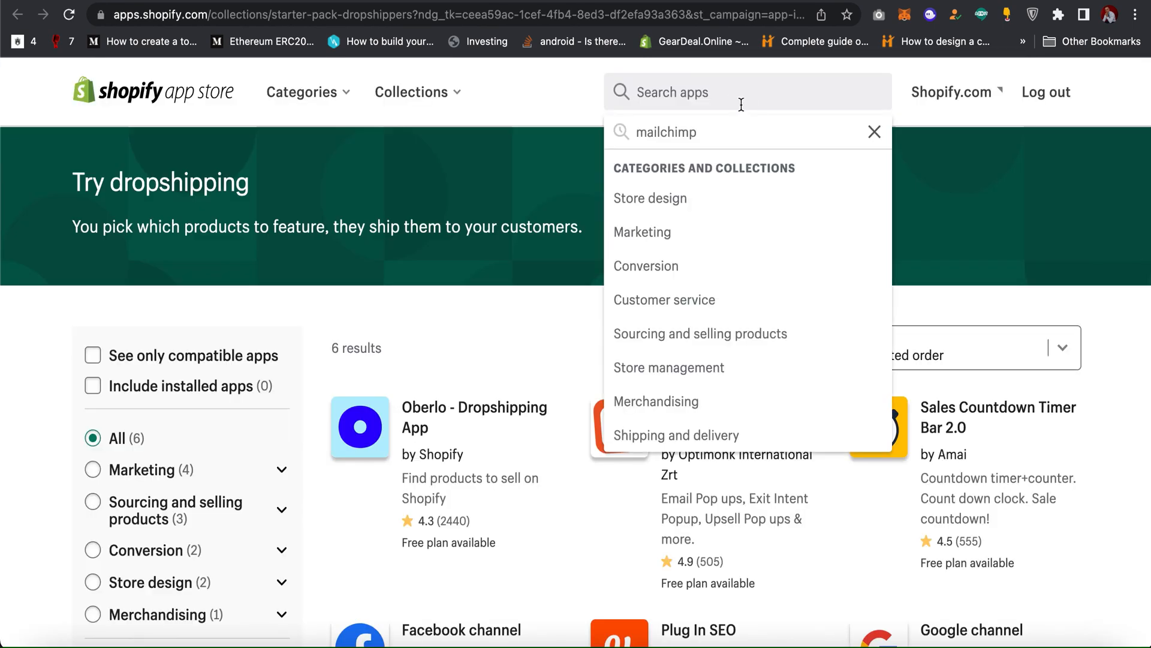
Step: Search the App Store for 'mailchimp' and open the Mailchimp: Email Marketing listing
{"action": "type", "text": "mailchip"}
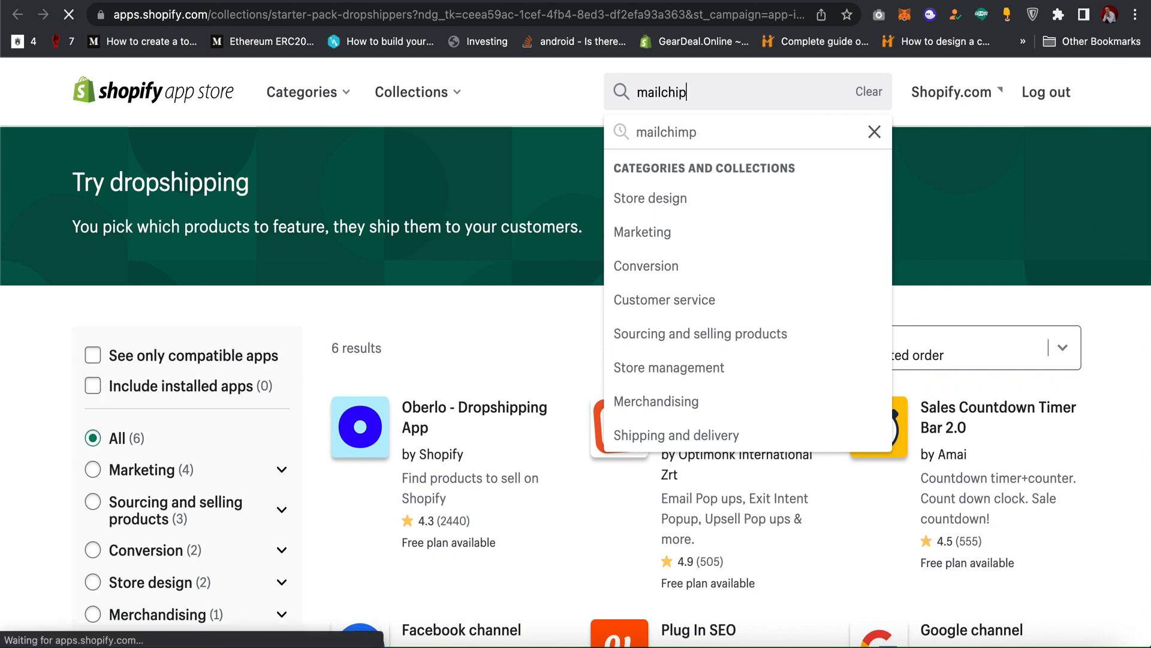
{"action": "key", "text": "Enter"}
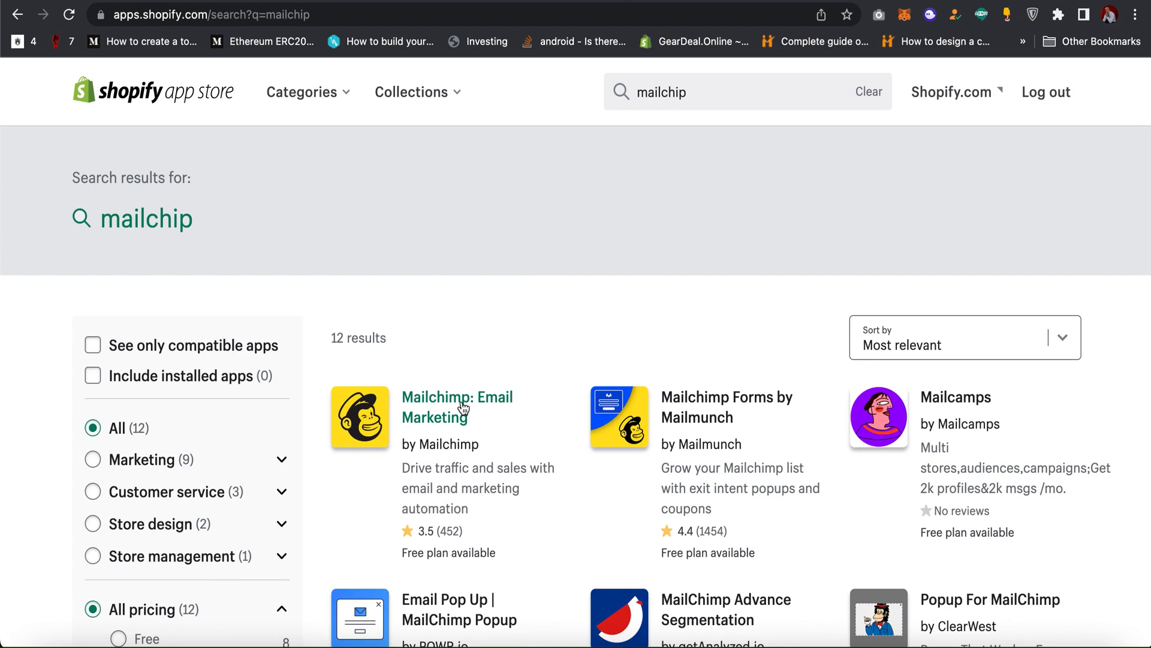
{"action": "scroll", "scroll_direction": "down", "scroll_amount": 3}
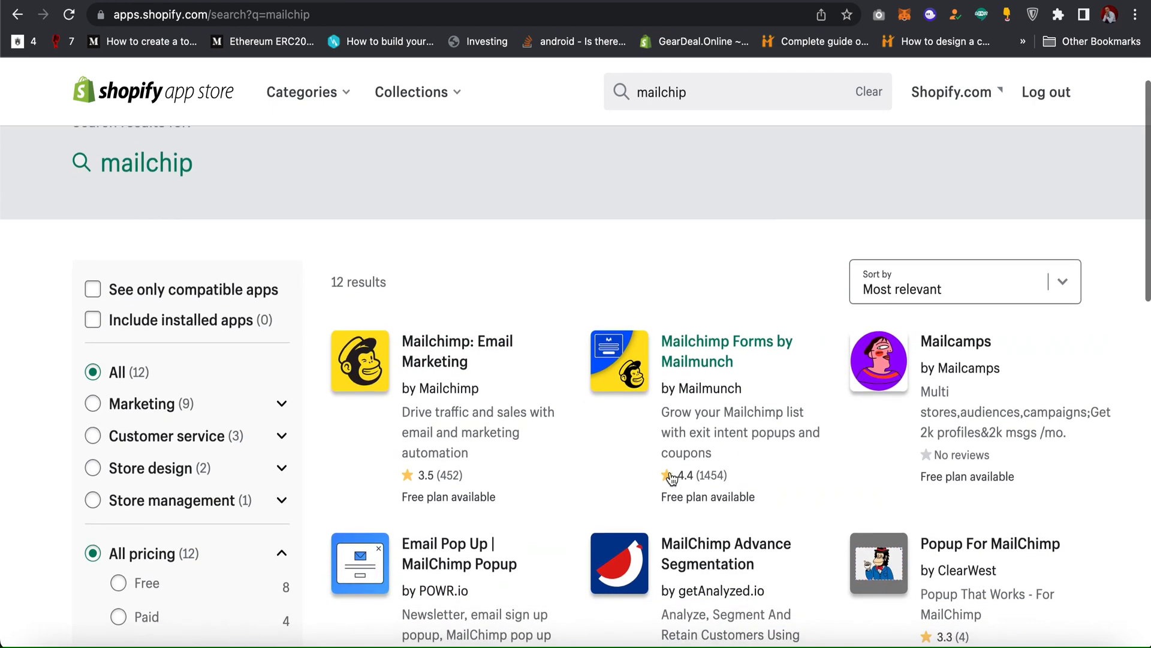
{"action": "scroll", "scroll_direction": "down", "scroll_amount": 3}
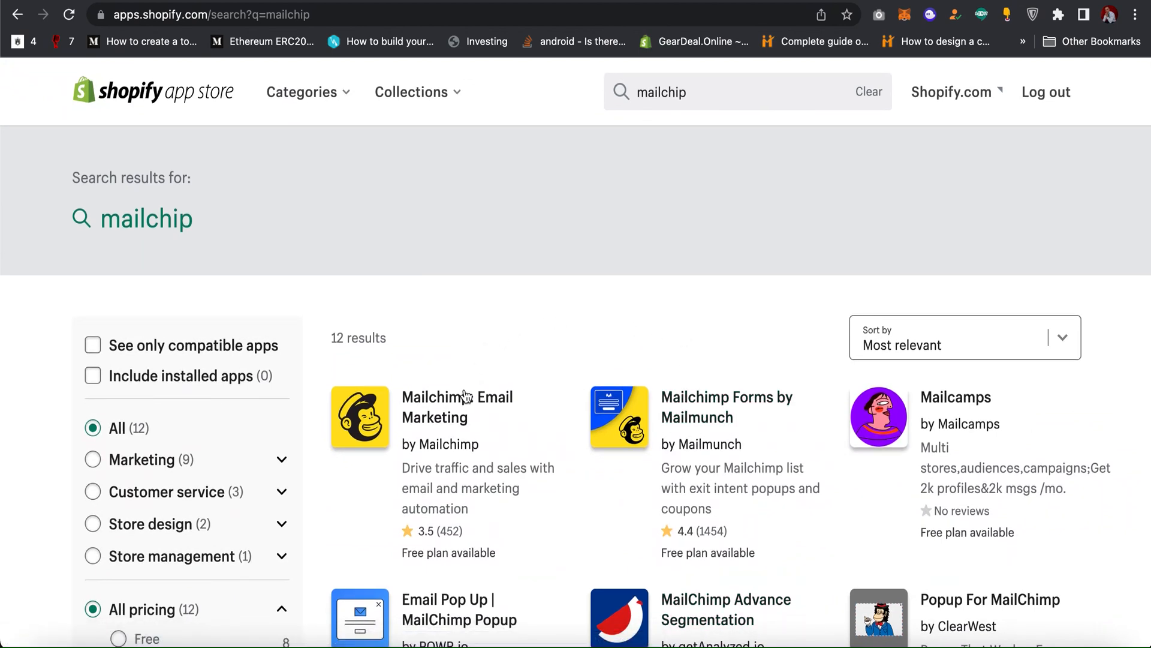
{"action": "mouse_move", "coordinate": [446, 418]}
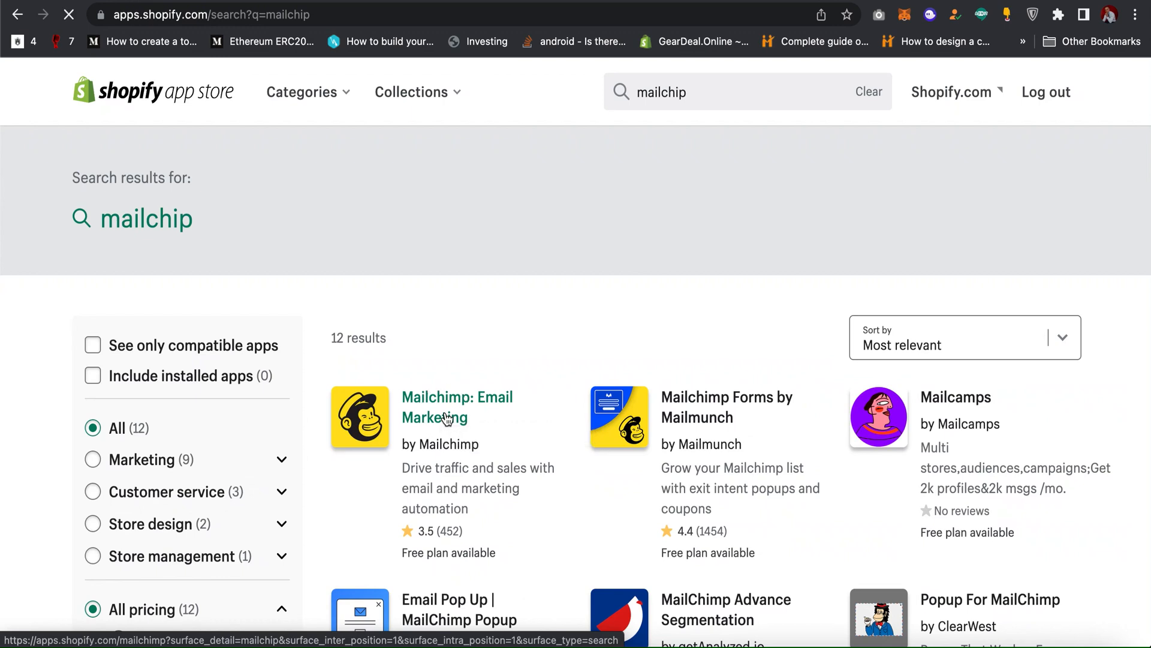
{"action": "left_click", "coordinate": [448, 407]}
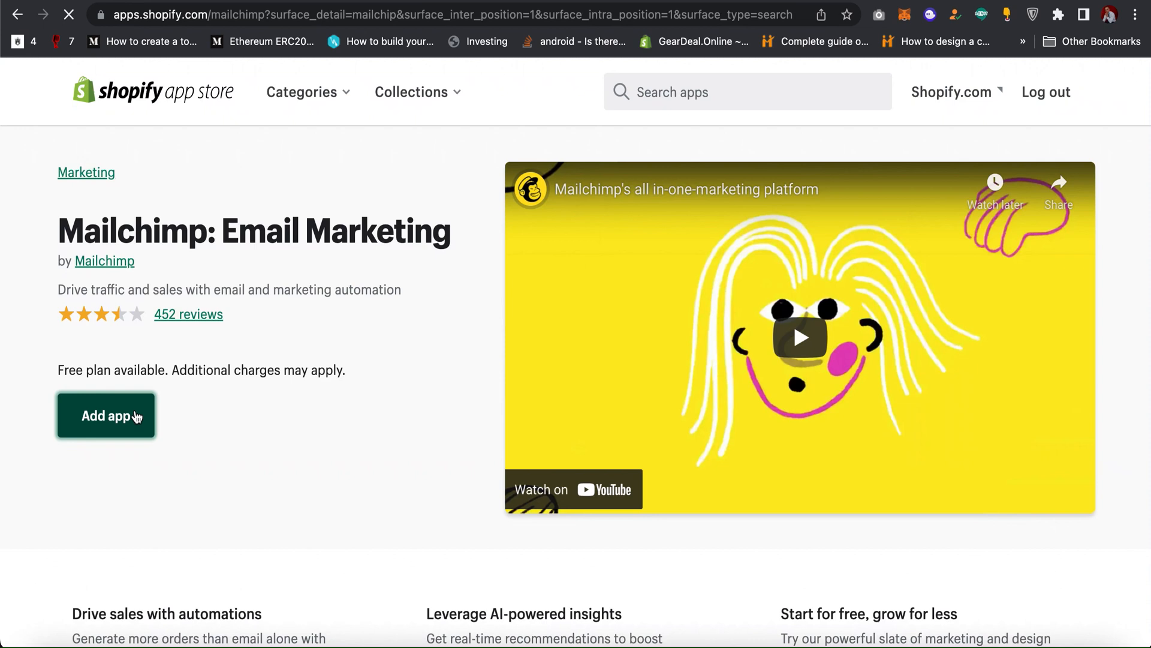
{"action": "mouse_move", "coordinate": [595, 180]}
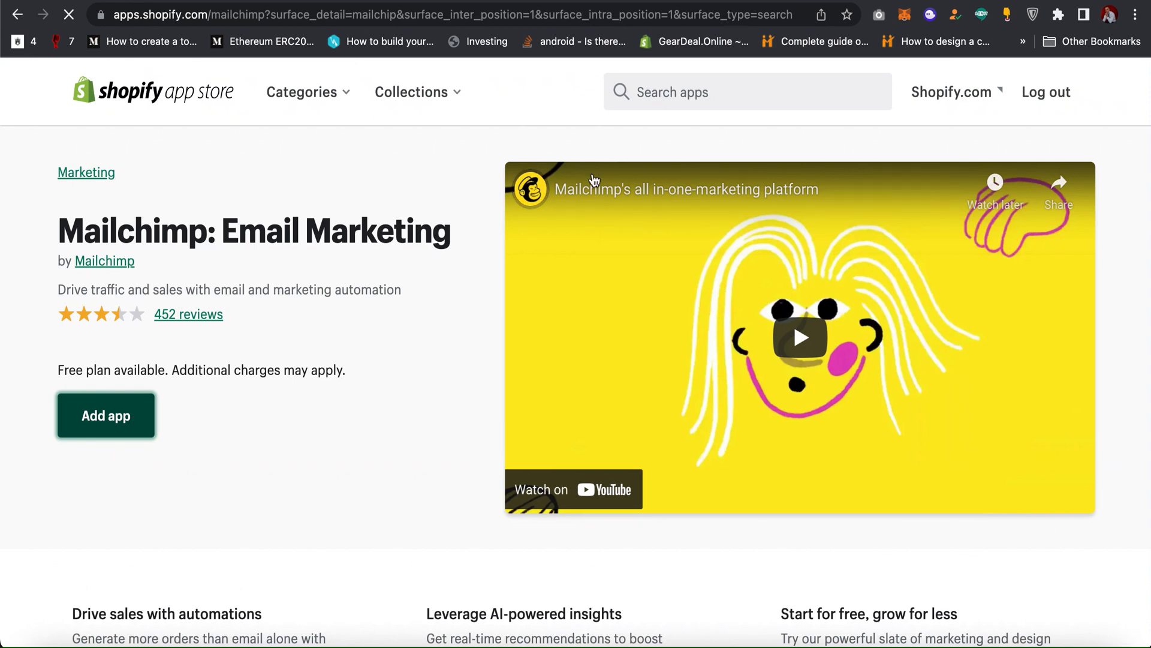
Step: Add the Mailchimp app, approve its permissions and install it in the store
{"action": "left_click", "coordinate": [106, 415]}
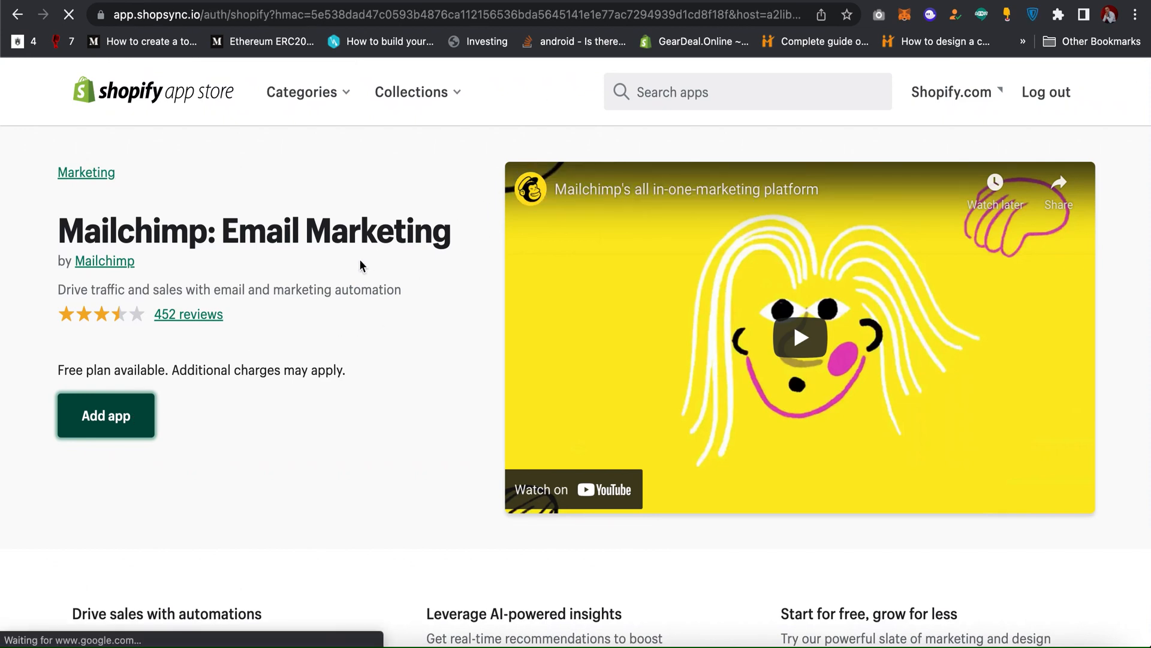
{"action": "left_click", "coordinate": [106, 415]}
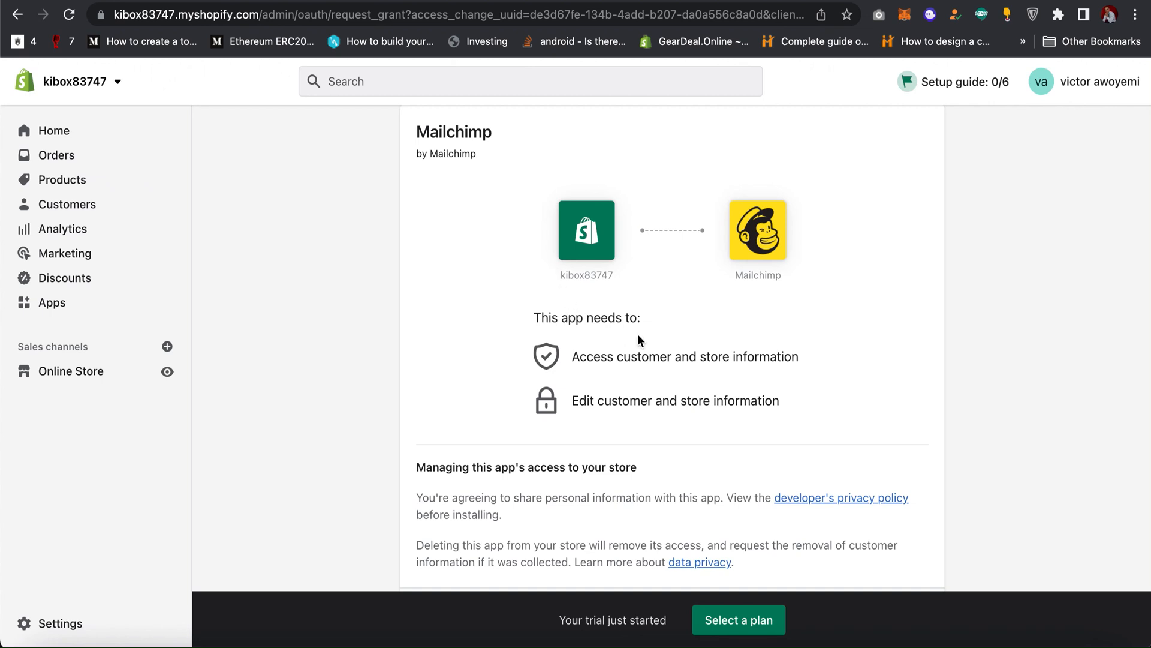
{"action": "scroll", "scroll_direction": "down", "scroll_amount": 3}
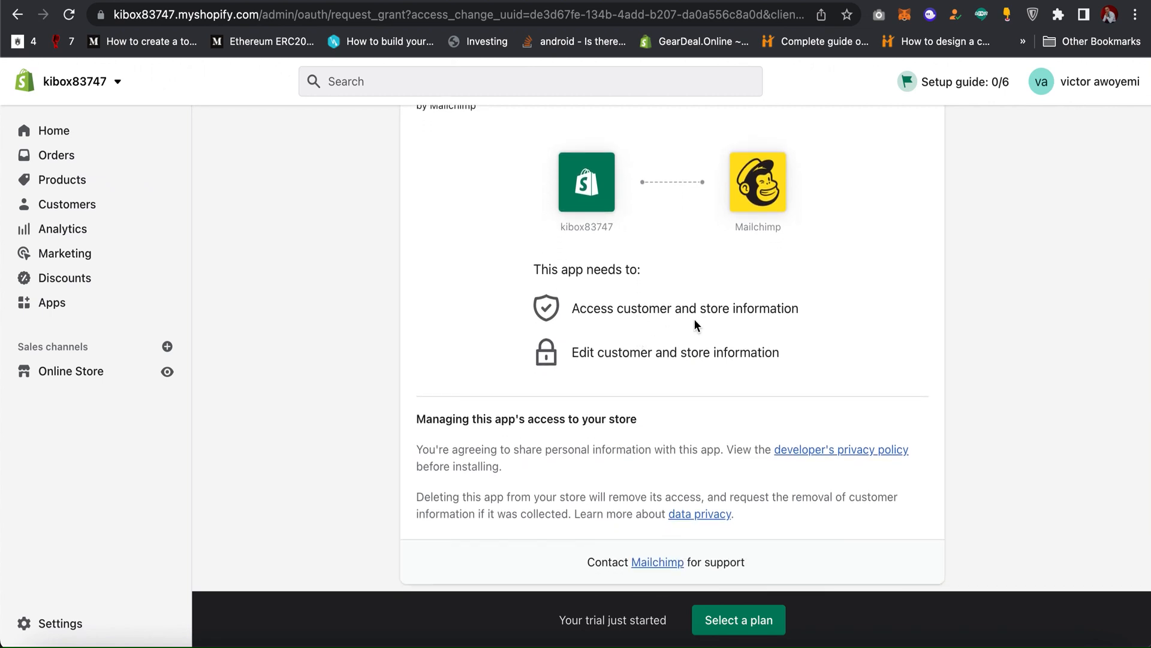
{"action": "scroll", "scroll_direction": "down", "scroll_amount": 3}
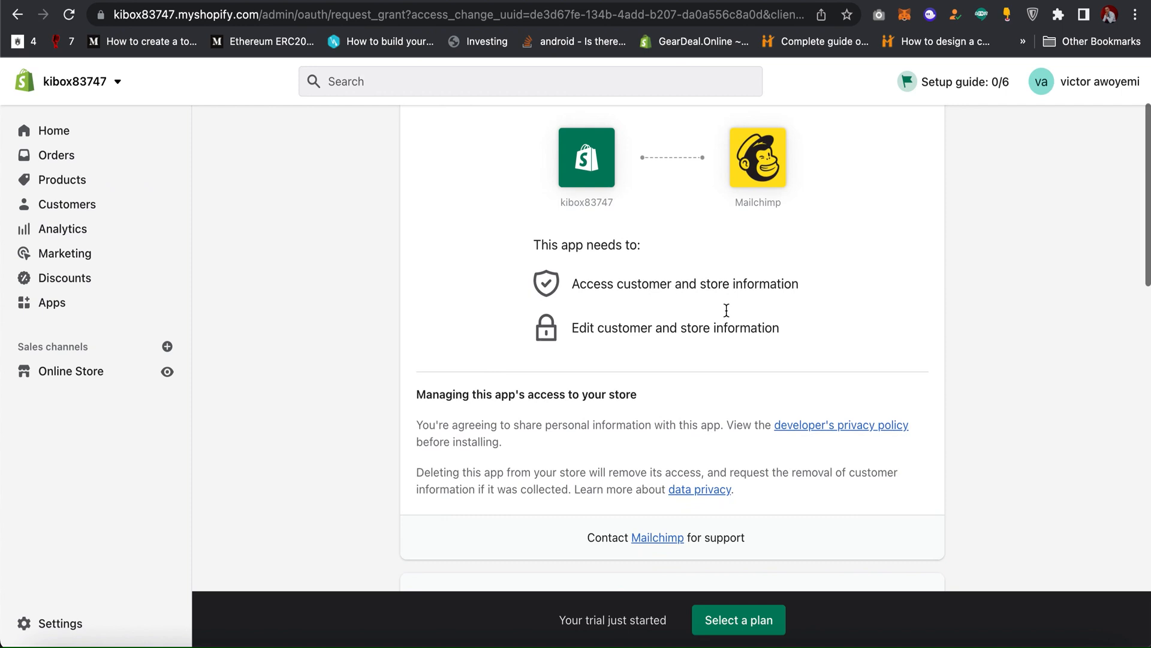
{"action": "scroll", "scroll_direction": "down", "scroll_amount": 3}
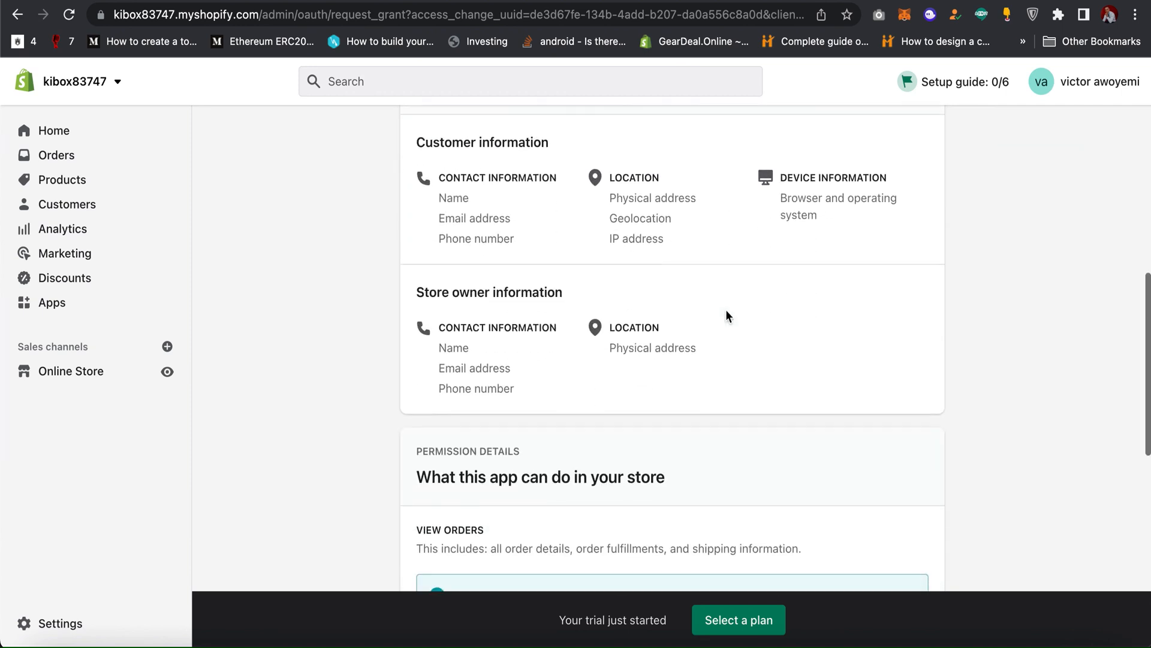
{"action": "scroll", "scroll_direction": "down", "scroll_amount": 3}
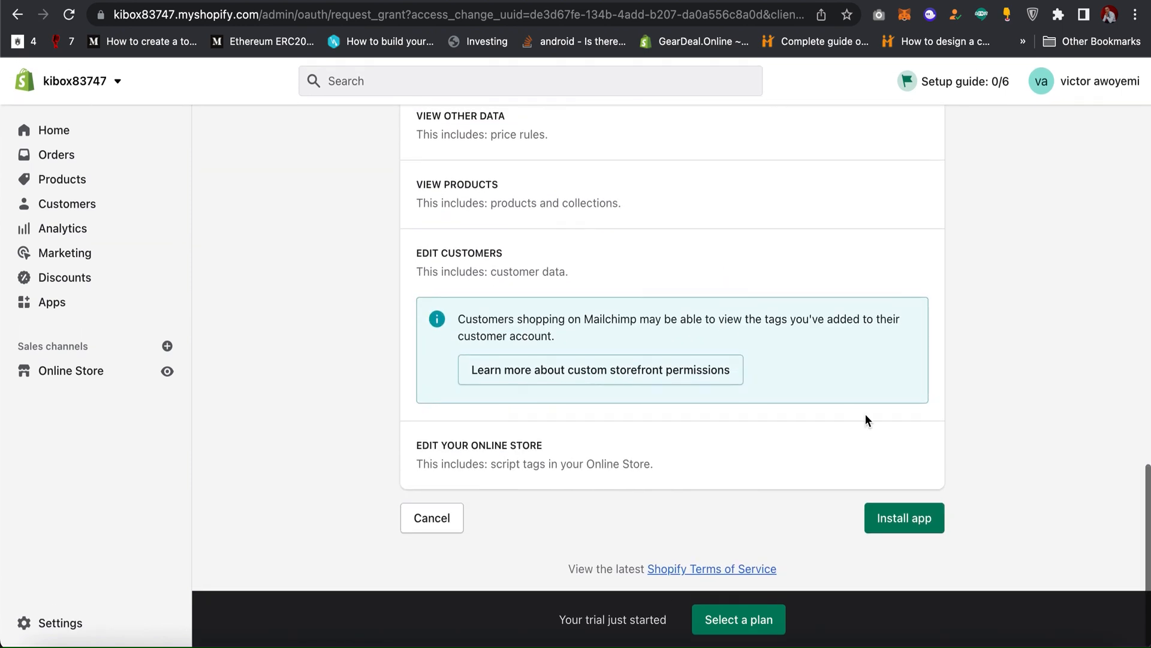
{"action": "left_click", "coordinate": [904, 518]}
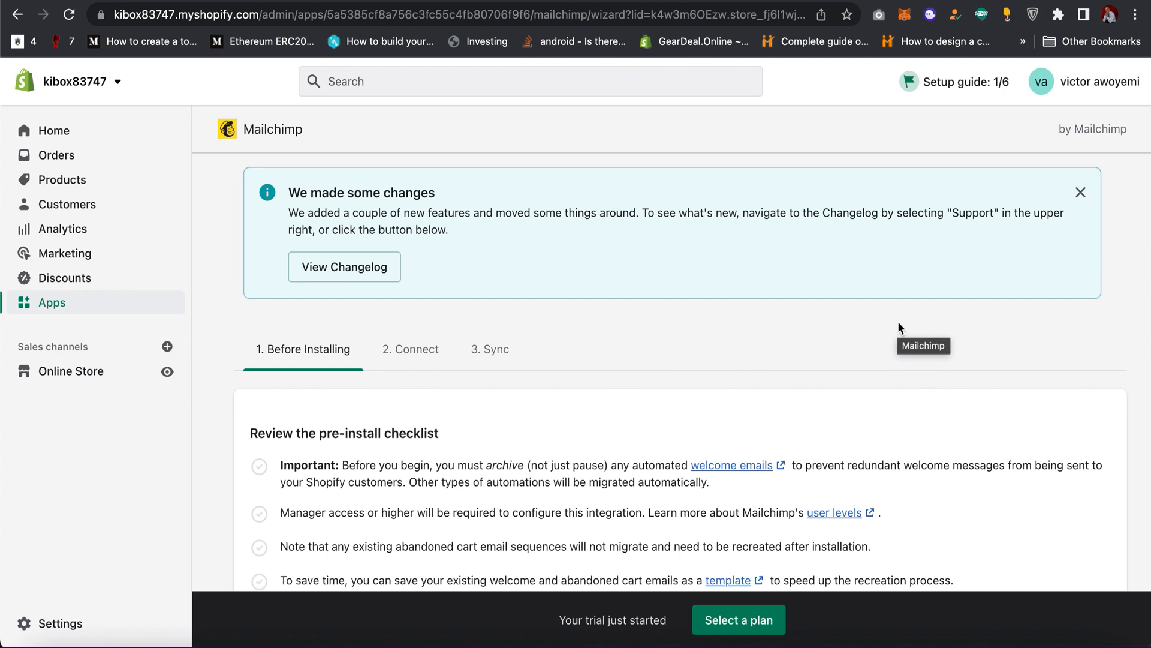
Step: Continue past the pre-install checklist to the Connect step
{"action": "scroll", "scroll_direction": "down", "scroll_amount": 3}
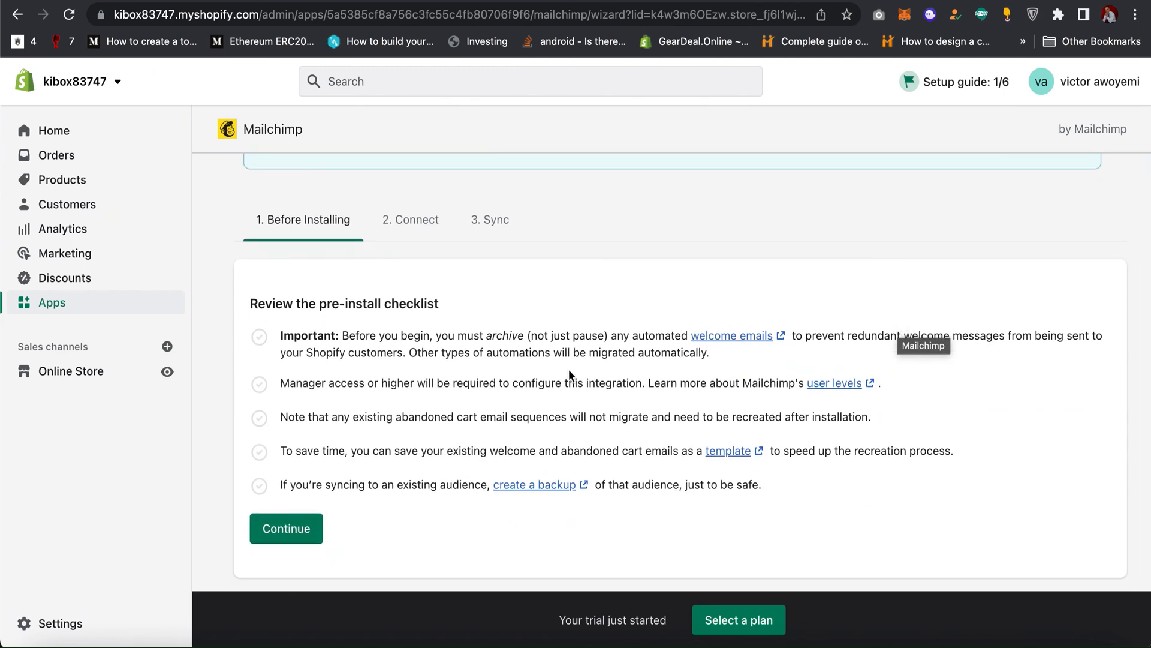
{"action": "left_click", "coordinate": [286, 527]}
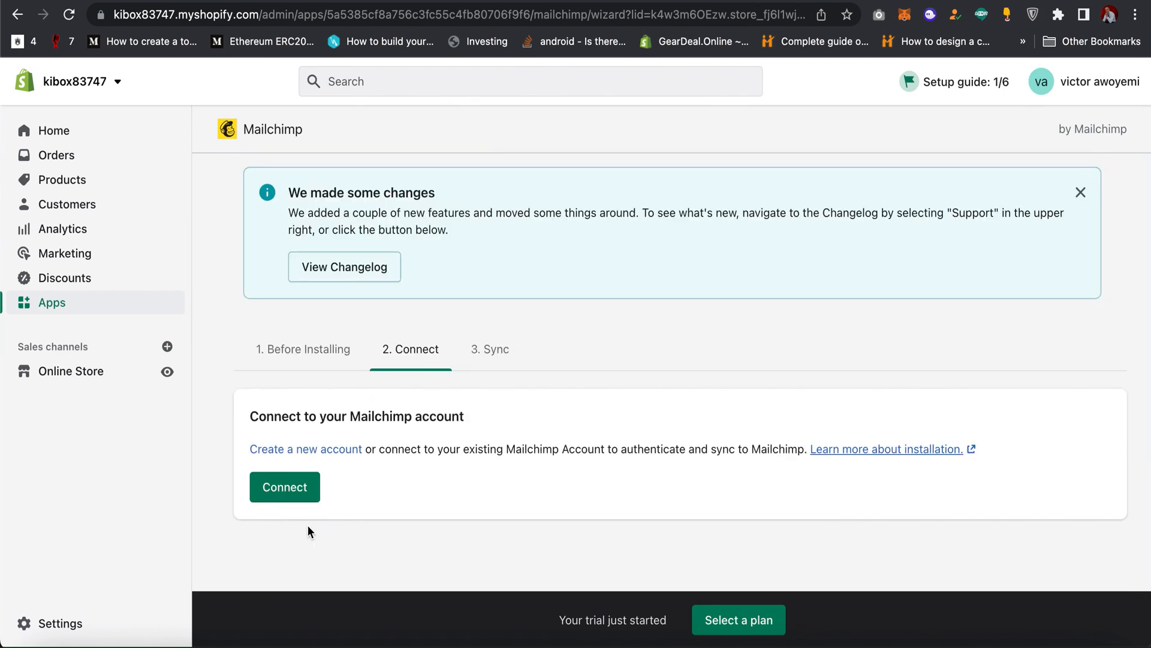
{"action": "mouse_move", "coordinate": [291, 494]}
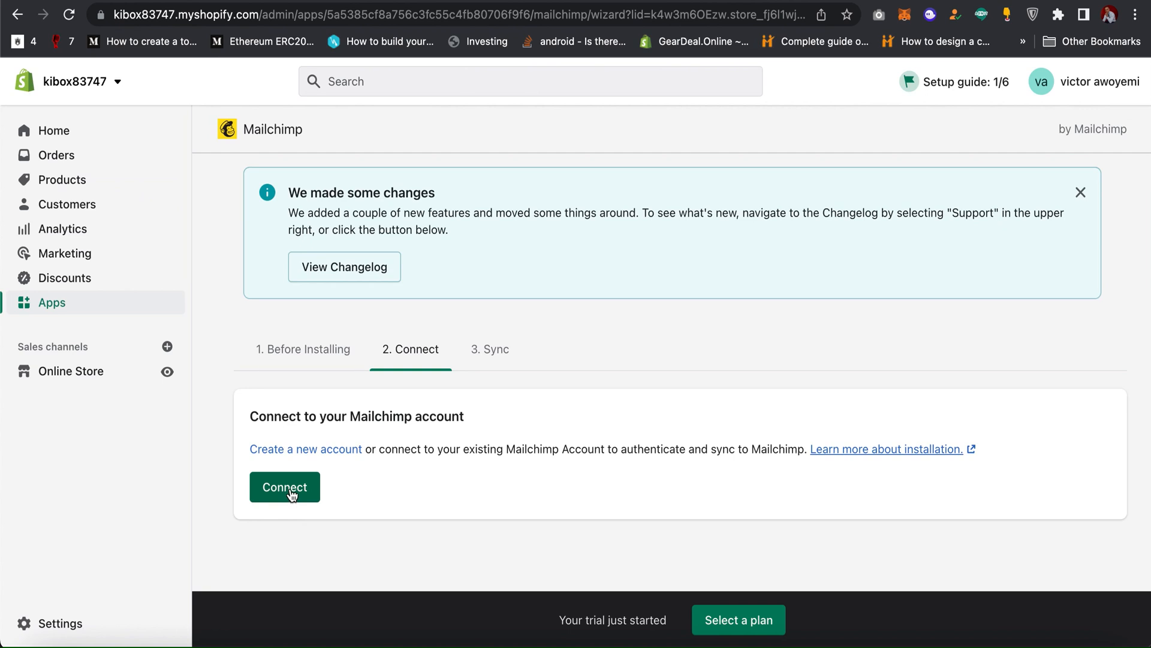
Step: Connect the store to Mailchimp and log in, reaching the two-factor prompt
{"action": "left_click", "coordinate": [286, 487]}
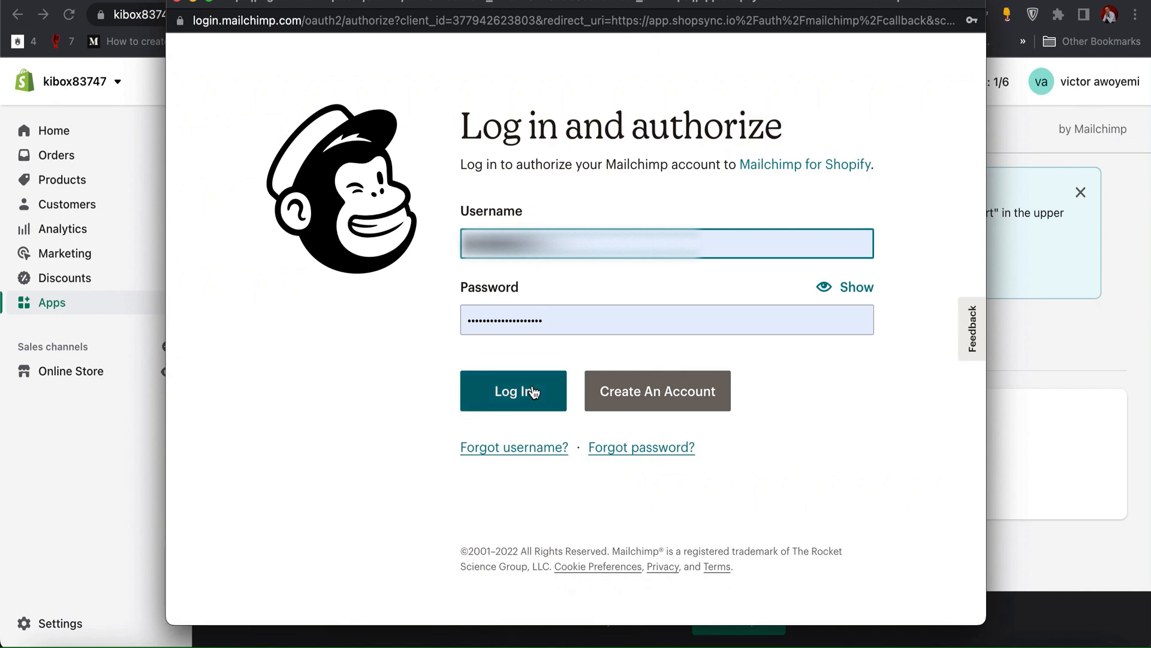
{"action": "left_click", "coordinate": [525, 391]}
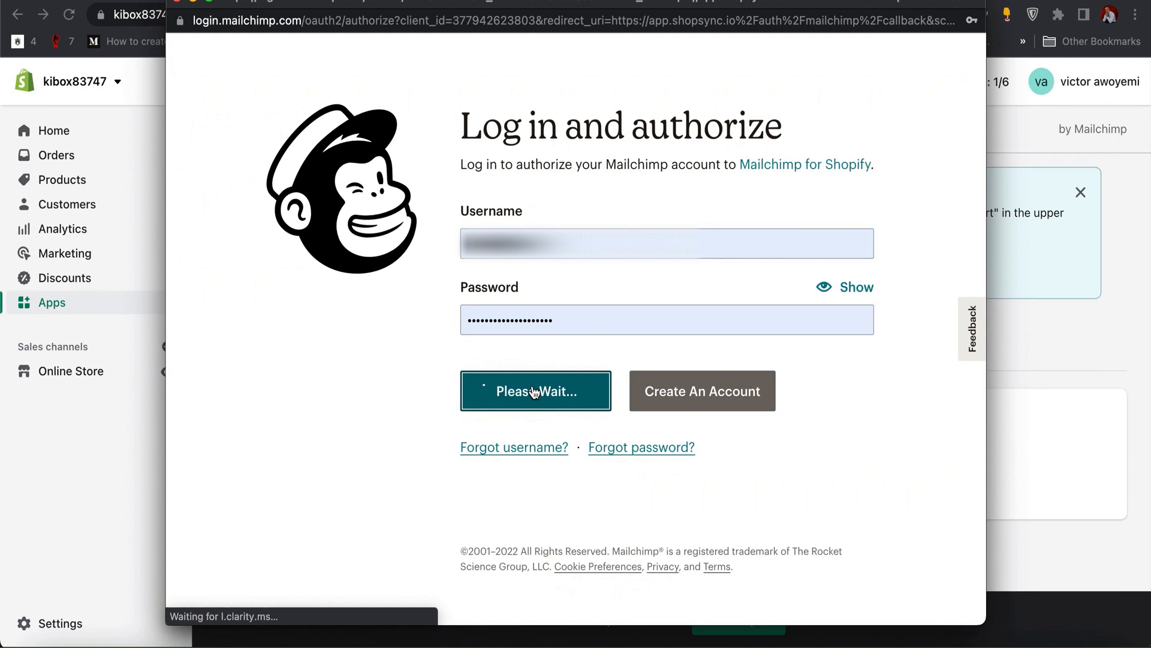
{"action": "left_click", "coordinate": [535, 391]}
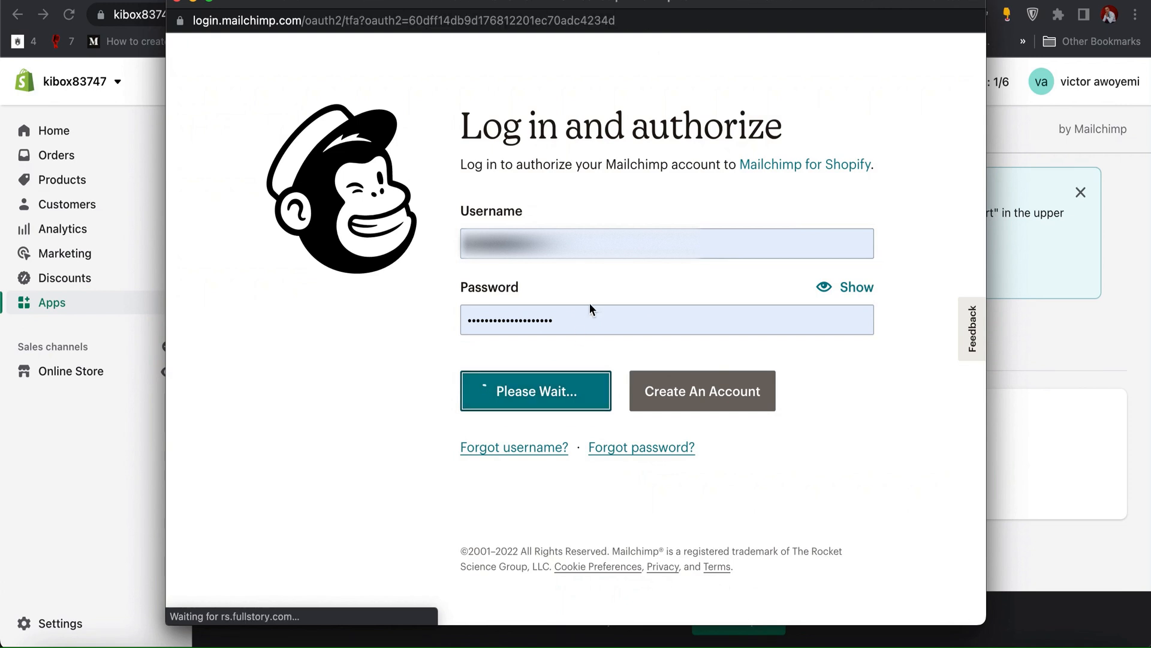
{"action": "left_click", "coordinate": [536, 391]}
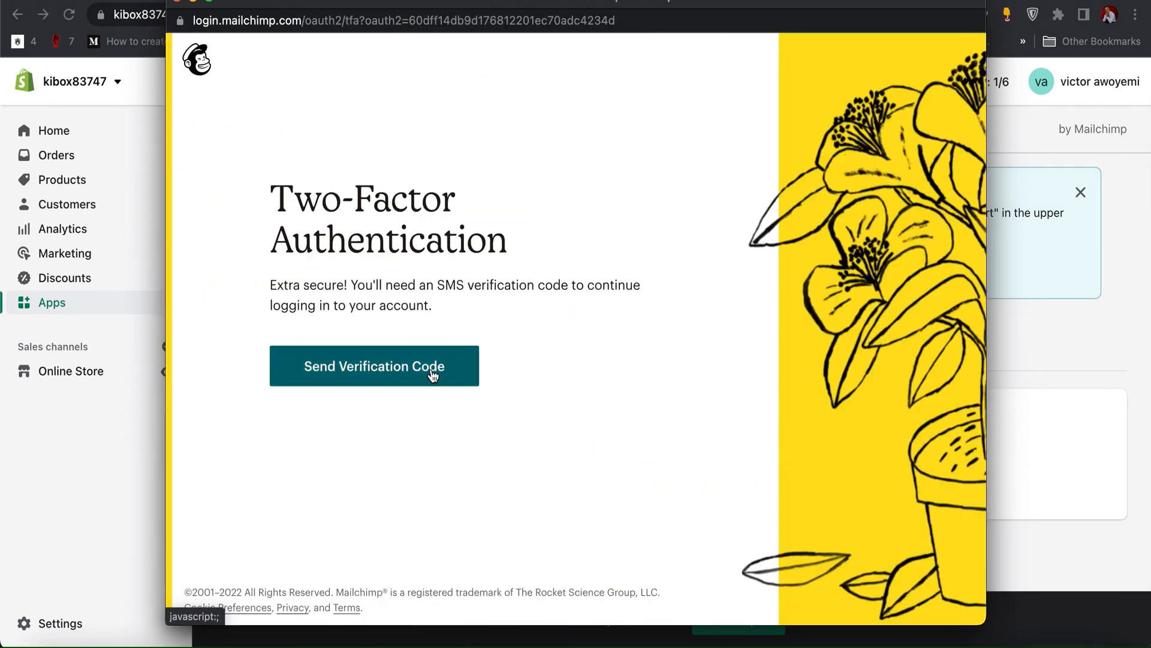
Step: Request the SMS verification code, enter it and finish logging in to Mailchimp
{"action": "left_click", "coordinate": [374, 365]}
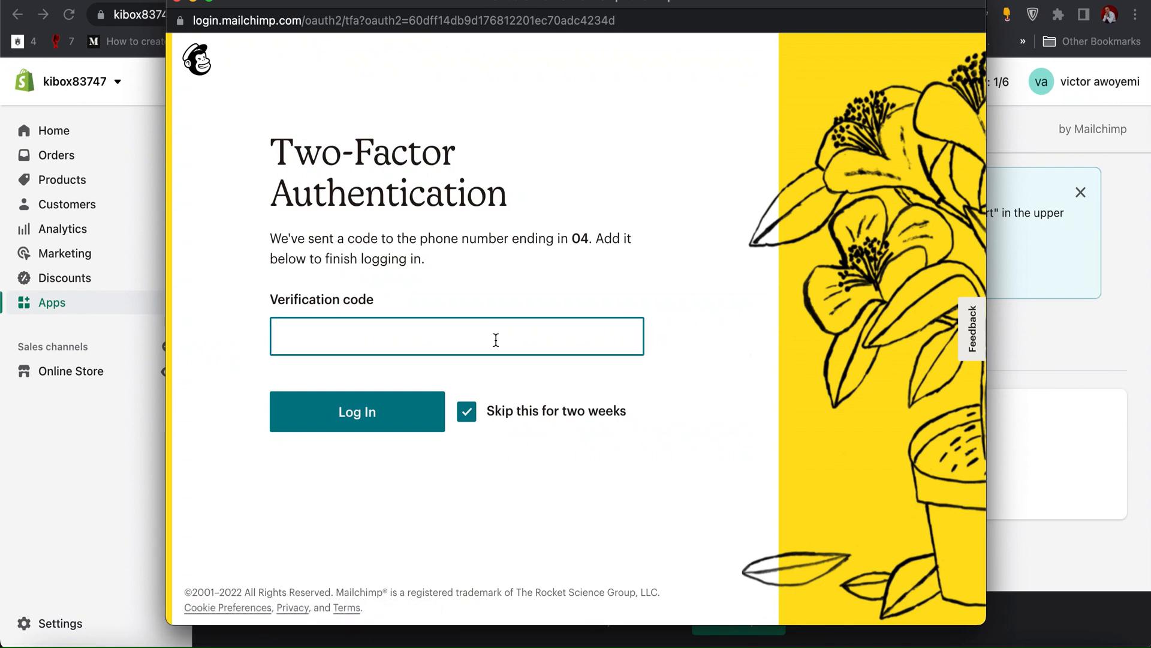
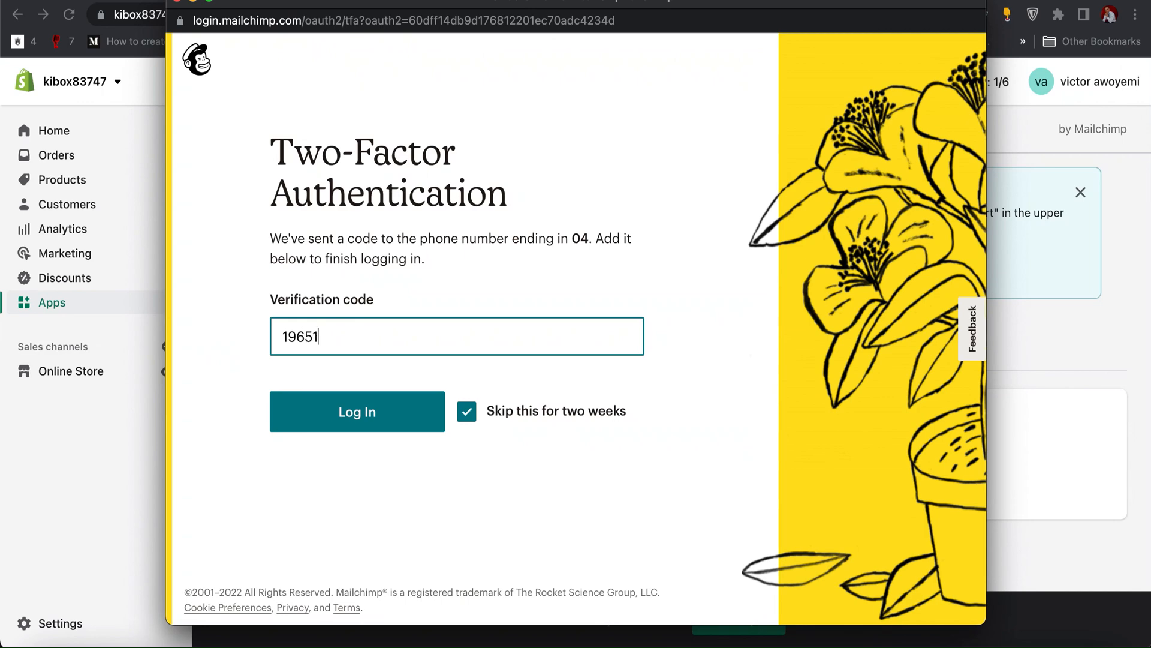
{"action": "left_click", "coordinate": [357, 411]}
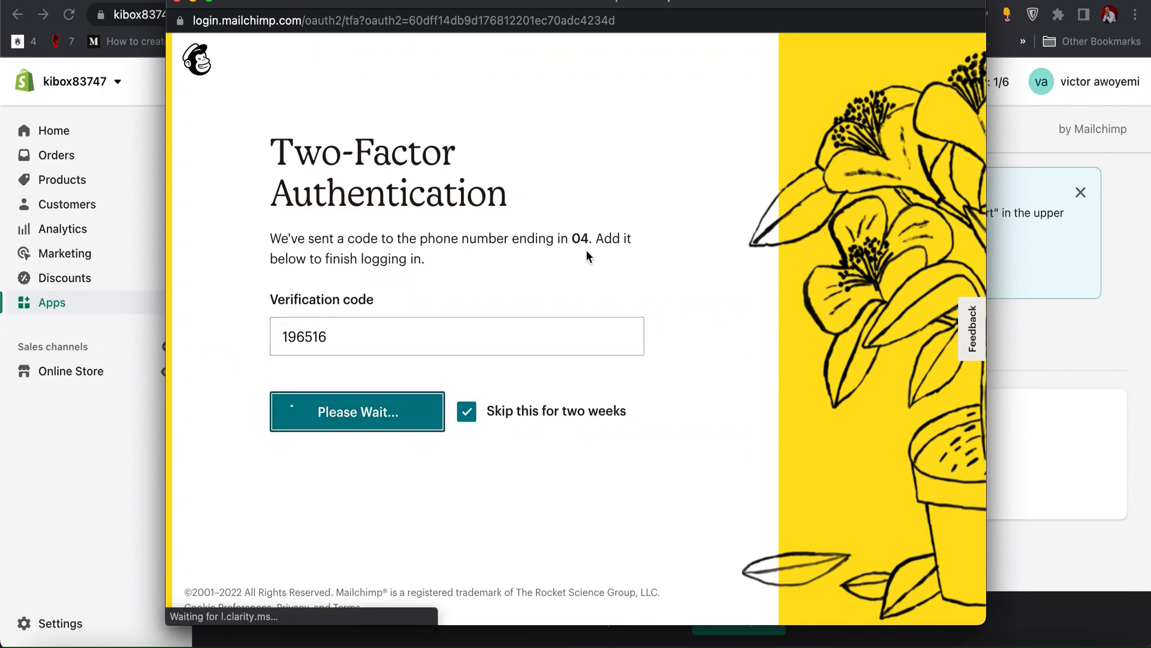
{"action": "left_click", "coordinate": [358, 411]}
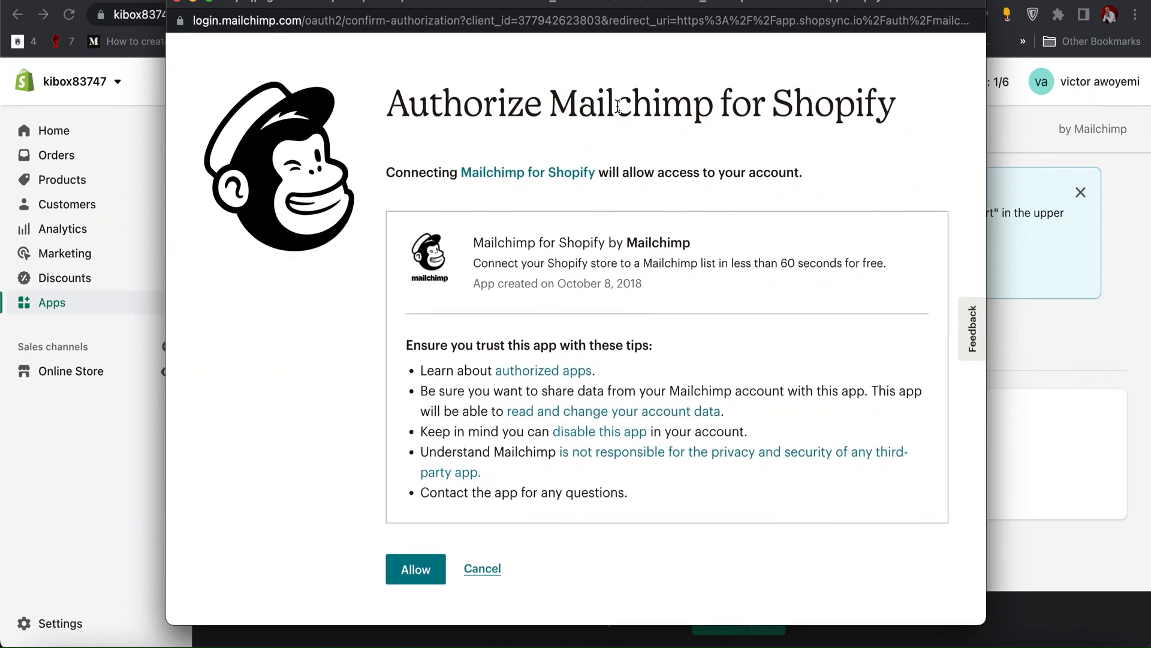
Step: Allow Mailchimp for Shopify to access the account, landing on the Sync step
{"action": "left_click", "coordinate": [415, 568]}
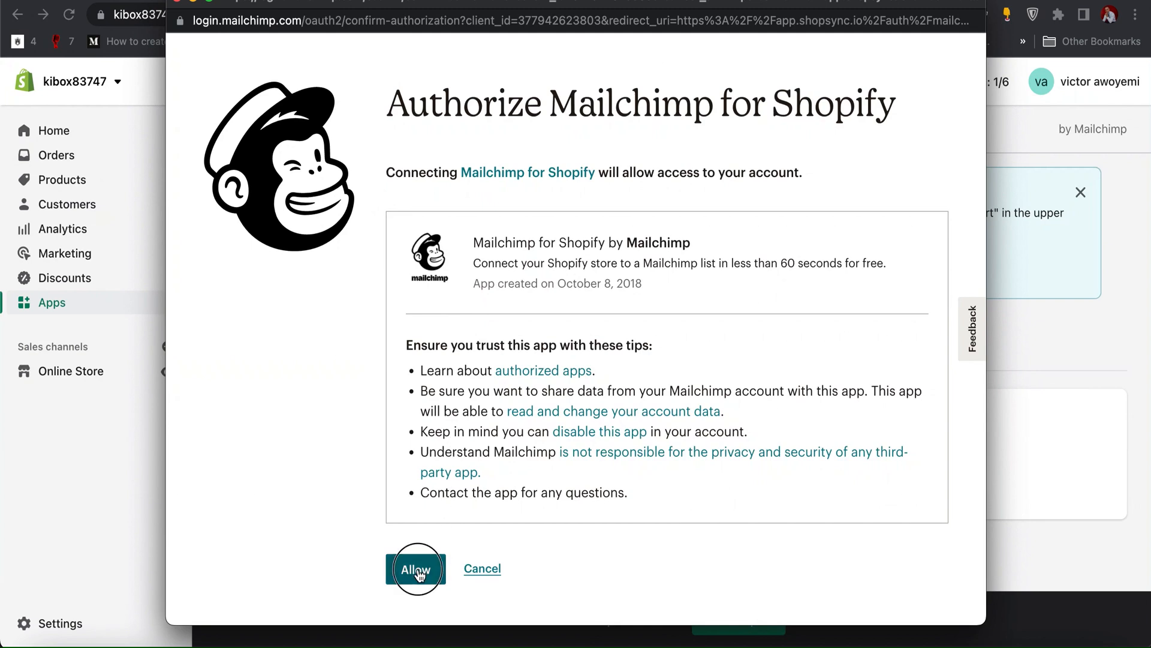
{"action": "left_click", "coordinate": [415, 569]}
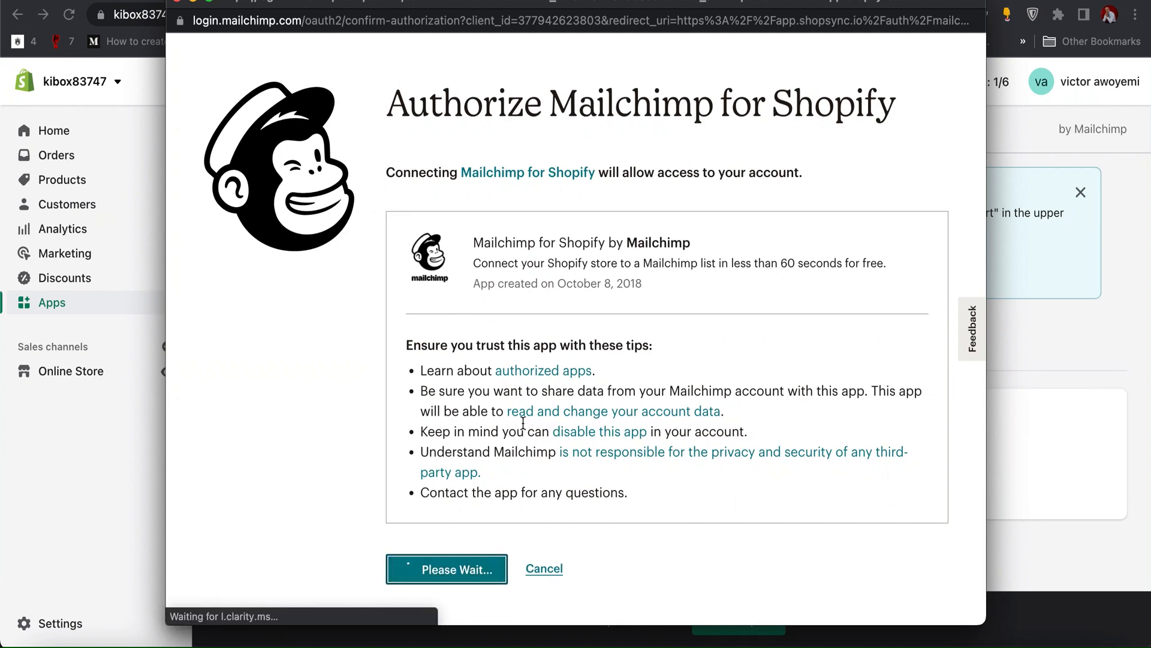
{"action": "left_click", "coordinate": [446, 568]}
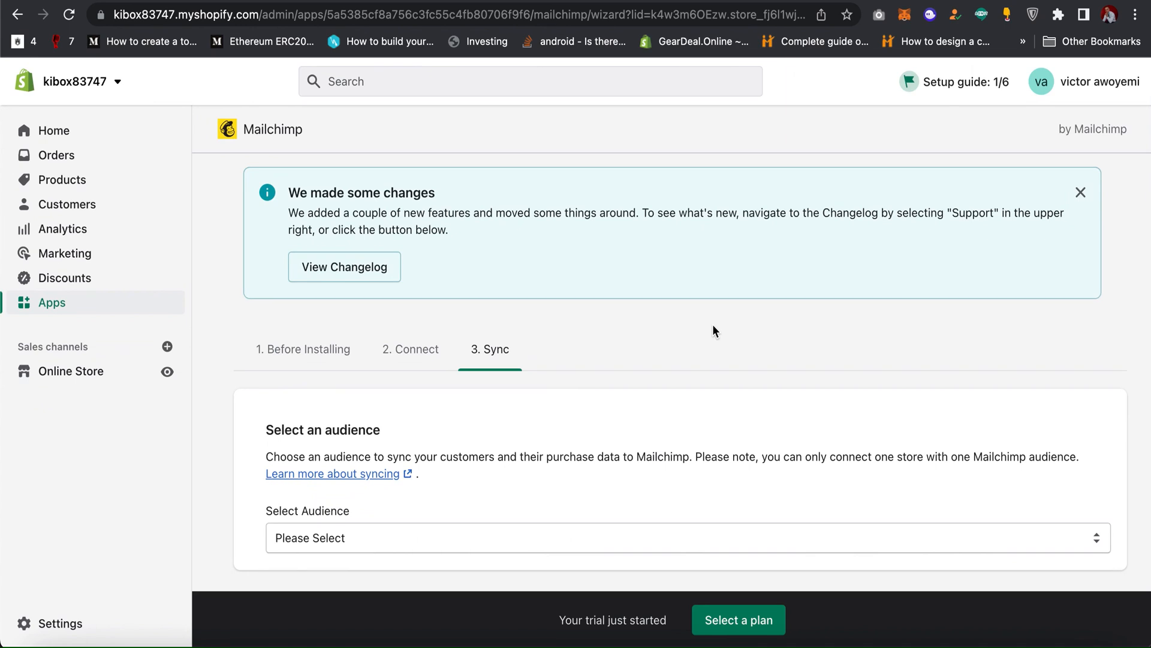
{"action": "mouse_move", "coordinate": [445, 514]}
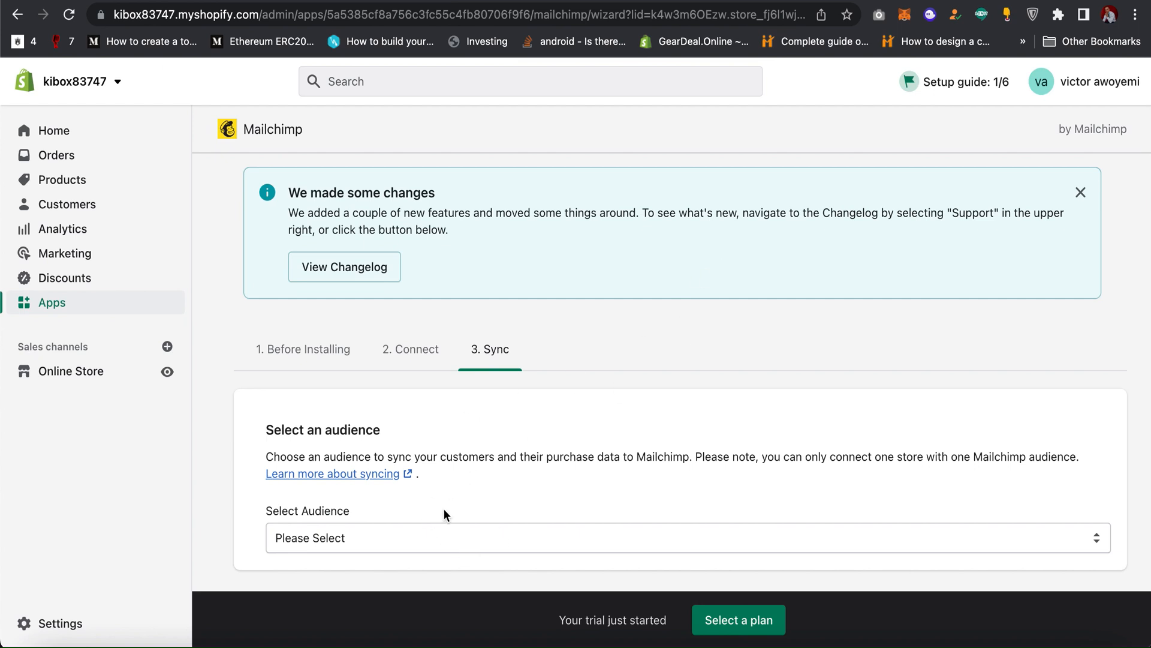
{"action": "mouse_move", "coordinate": [715, 300]}
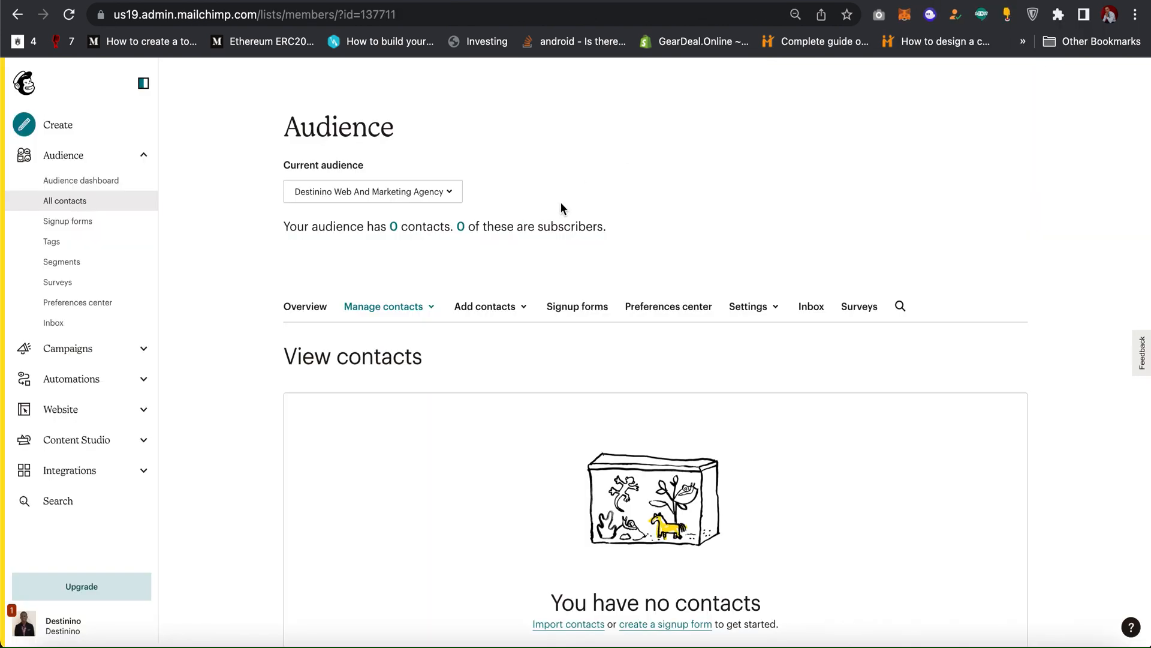
{"action": "mouse_move", "coordinate": [310, 205]}
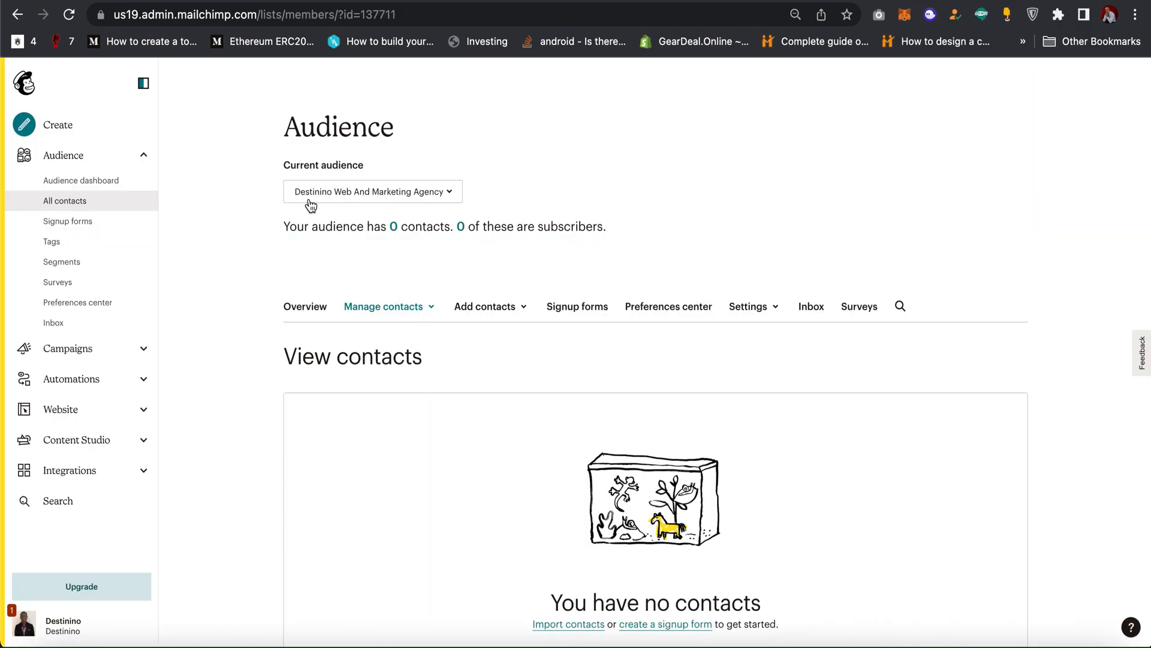
{"action": "mouse_move", "coordinate": [470, 178]}
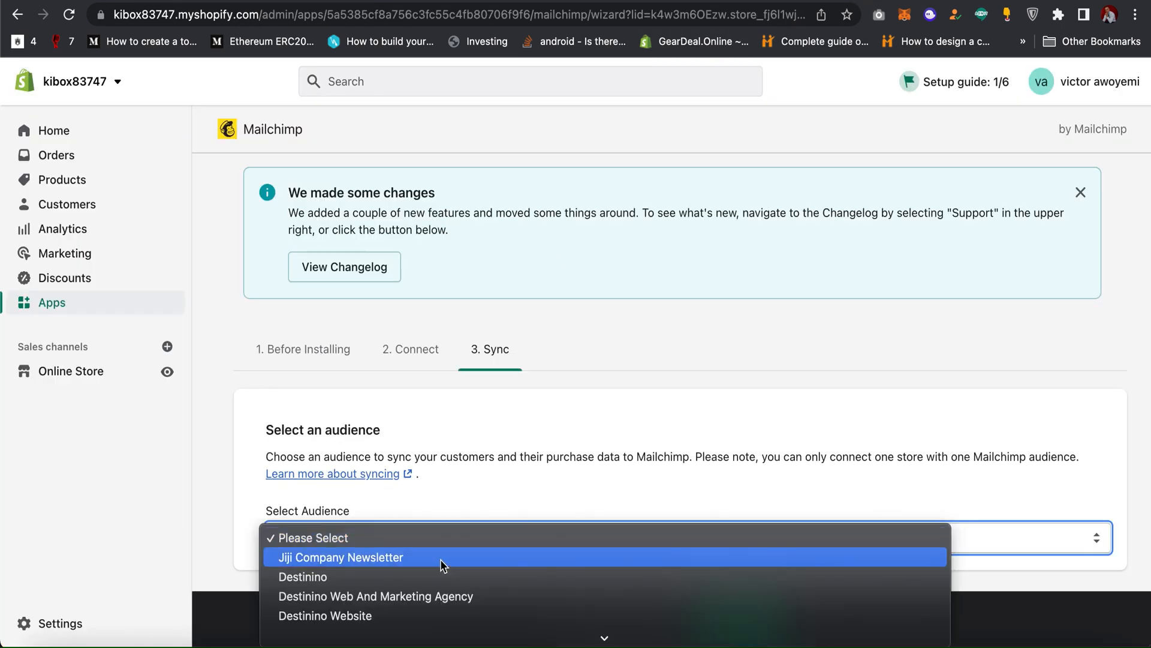
{"action": "mouse_move", "coordinate": [391, 602]}
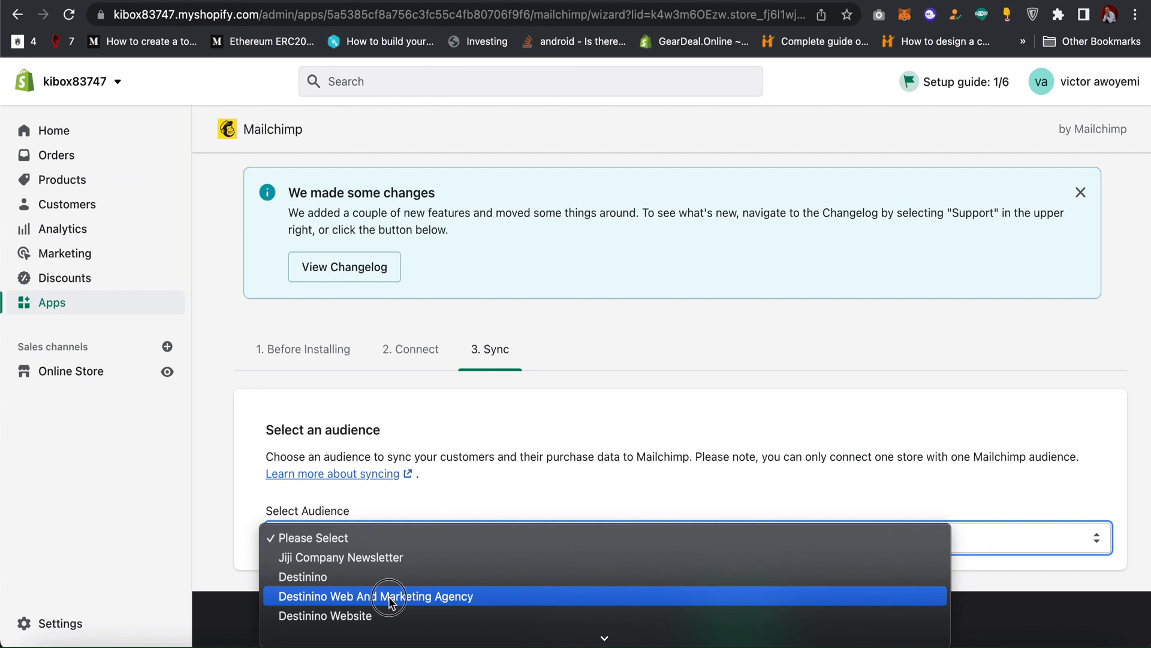
Step: Select the Destinino Web And Marketing Agency audience, sync it and continue to the Sync Overview
{"action": "left_click", "coordinate": [386, 596]}
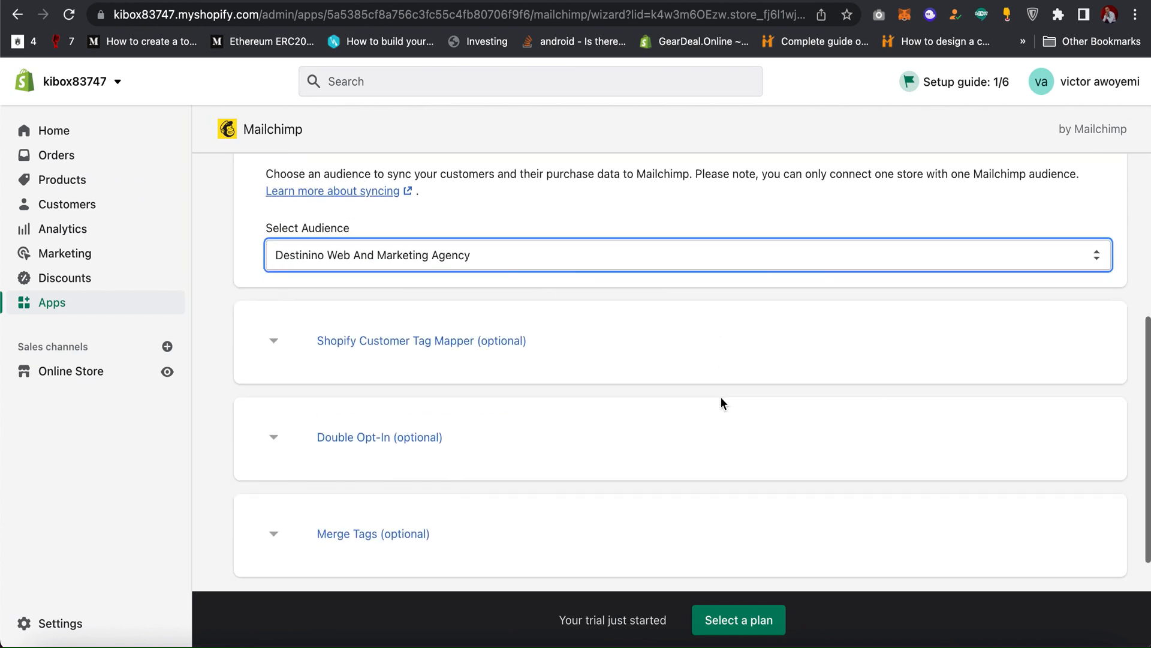
{"action": "scroll", "scroll_direction": "down", "scroll_amount": 3}
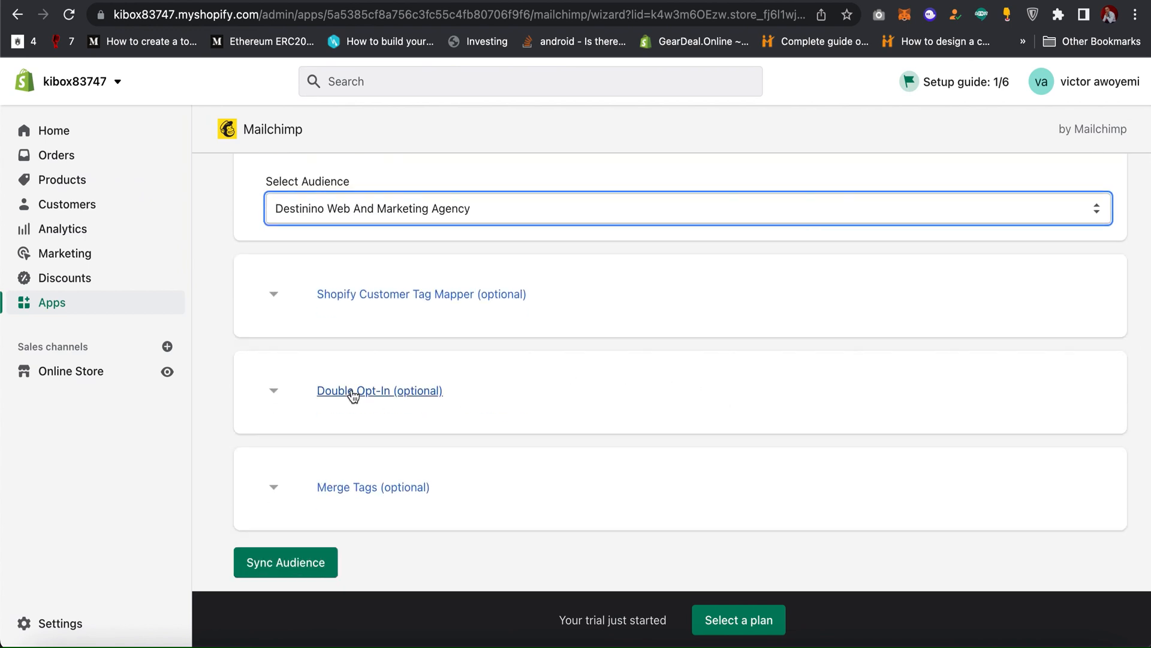
{"action": "left_click", "coordinate": [422, 294]}
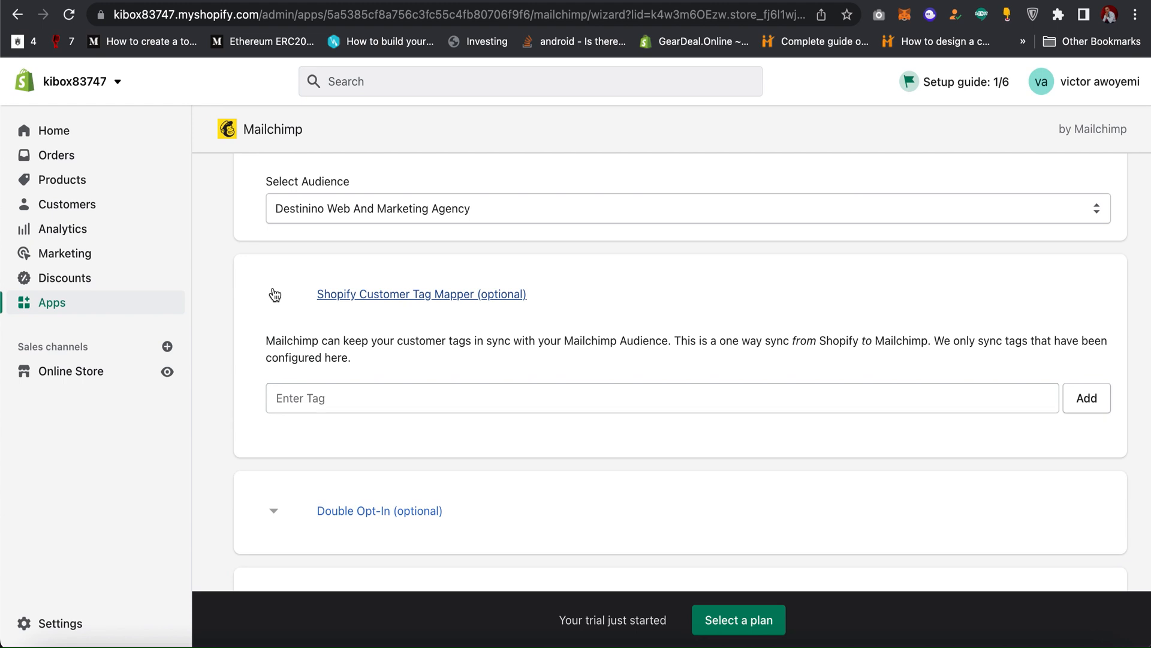
{"action": "left_click", "coordinate": [273, 295]}
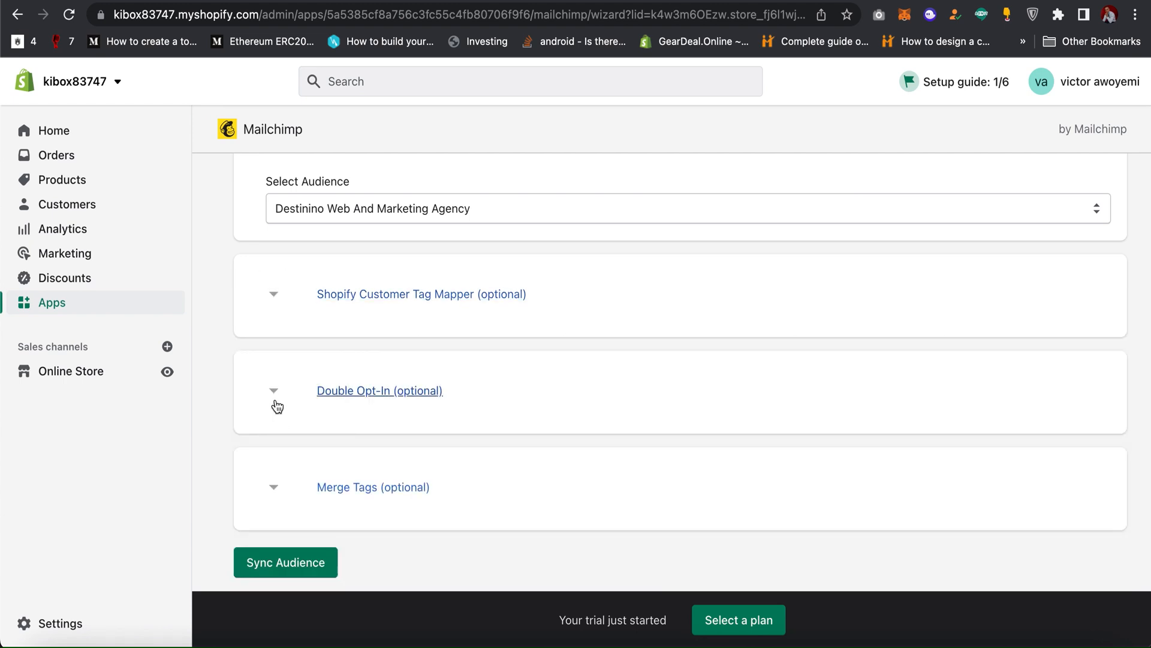
{"action": "mouse_move", "coordinate": [277, 460]}
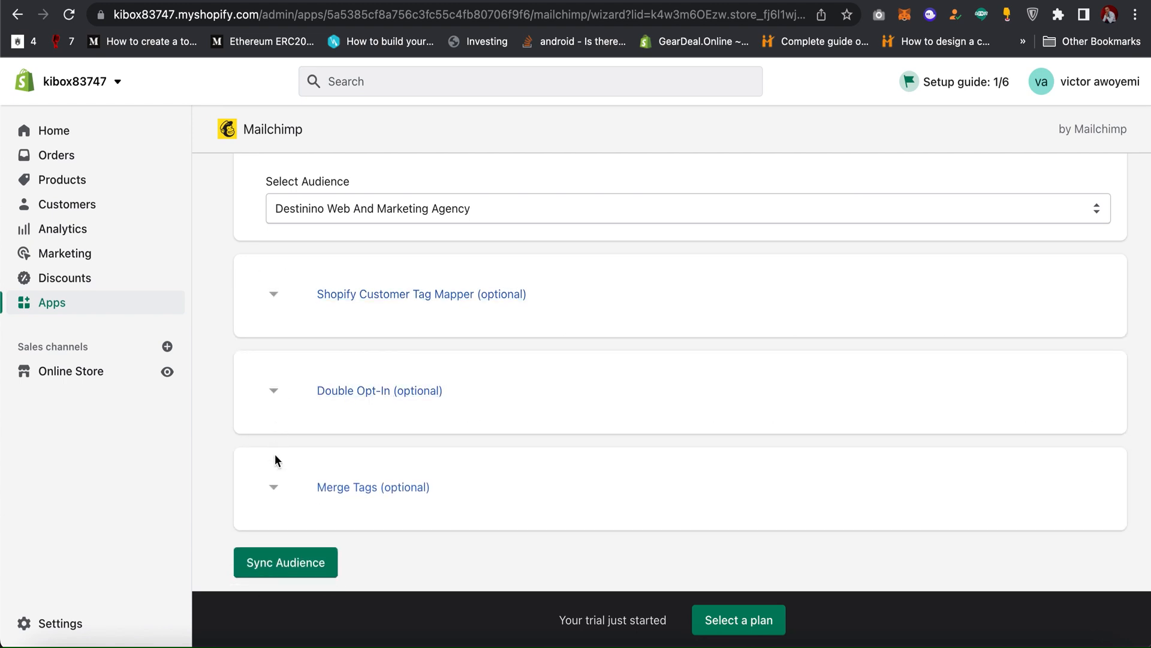
{"action": "left_click", "coordinate": [286, 561]}
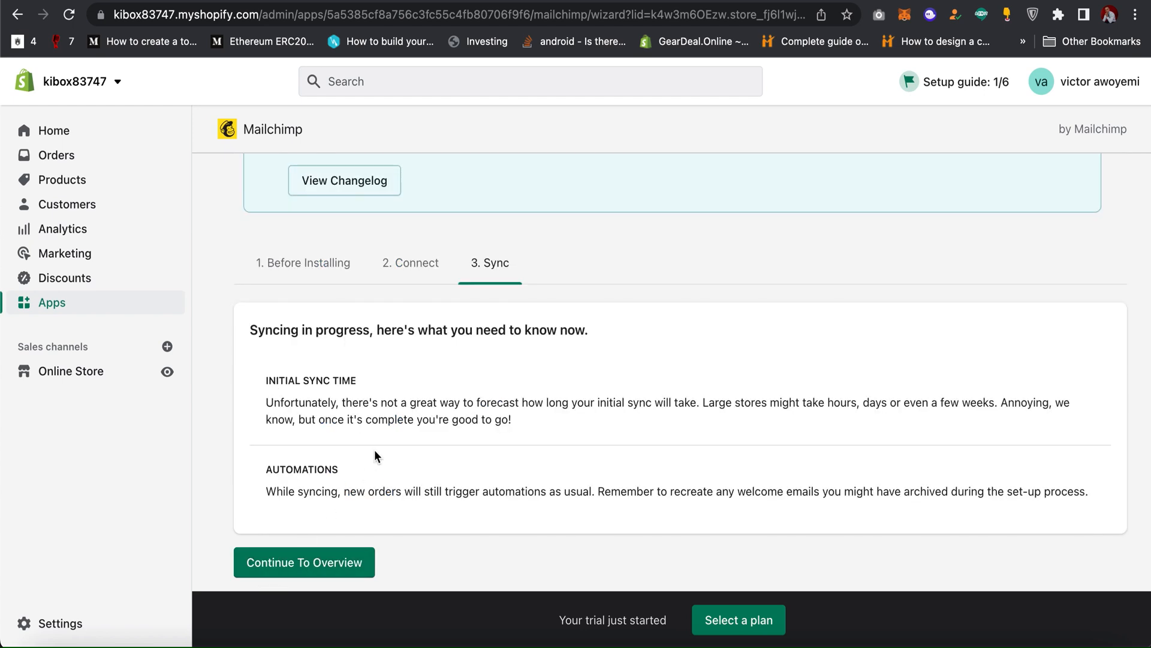
{"action": "left_click", "coordinate": [304, 561]}
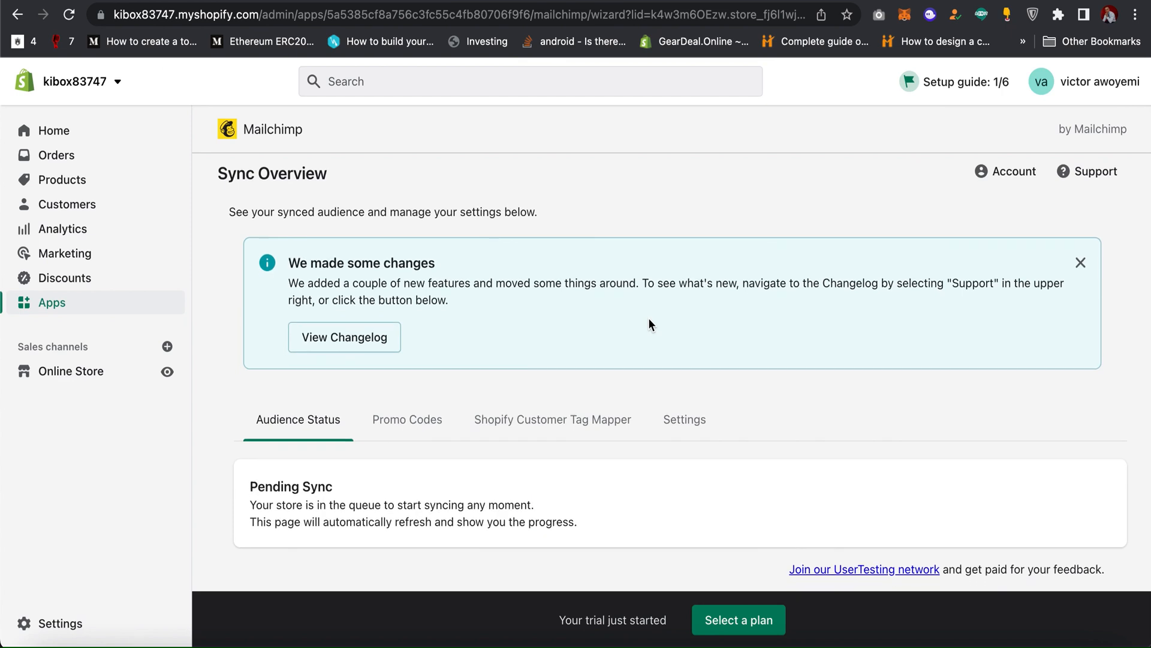
{"action": "mouse_move", "coordinate": [360, 492]}
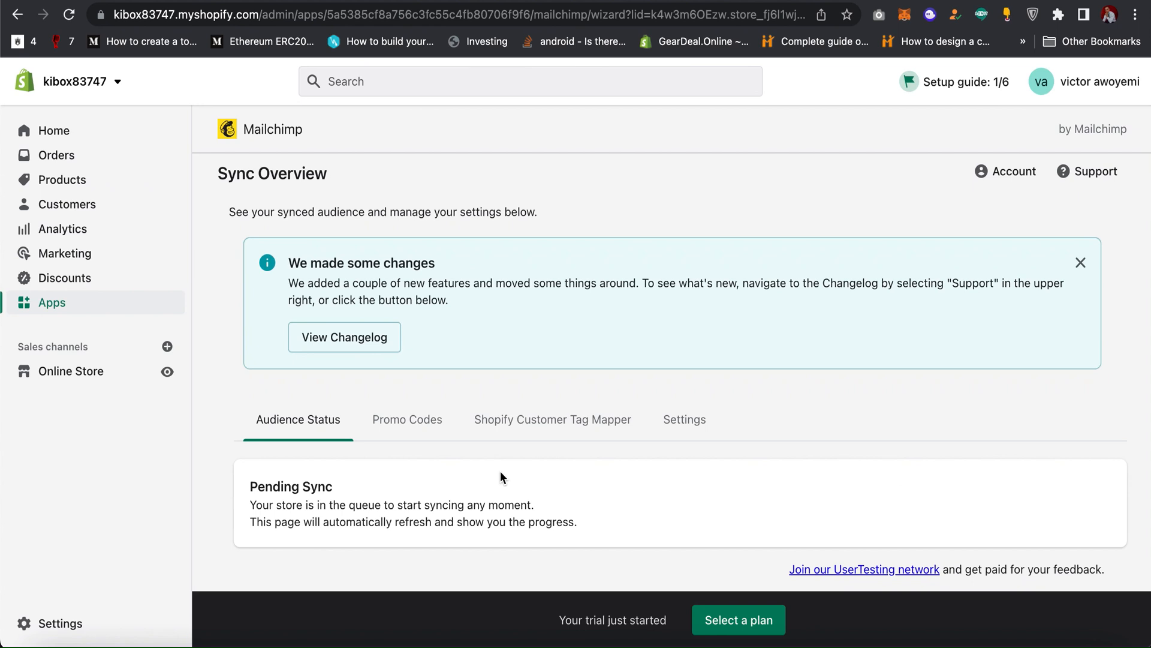
{"action": "mouse_move", "coordinate": [655, 284]}
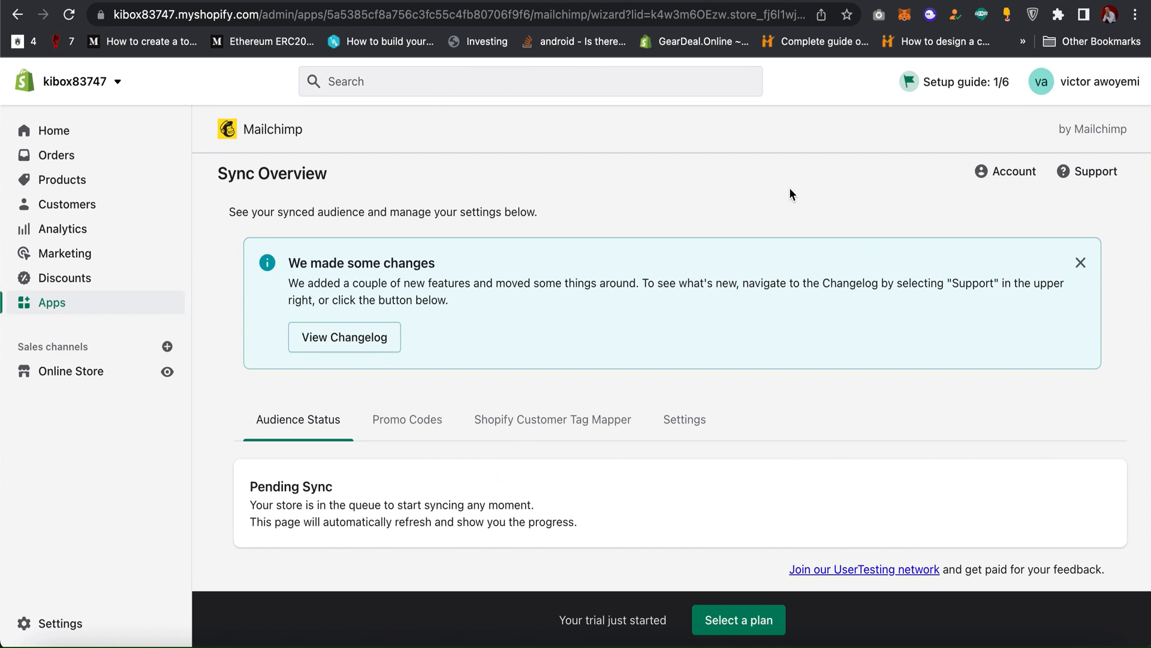
{"action": "mouse_move", "coordinate": [796, 183]}
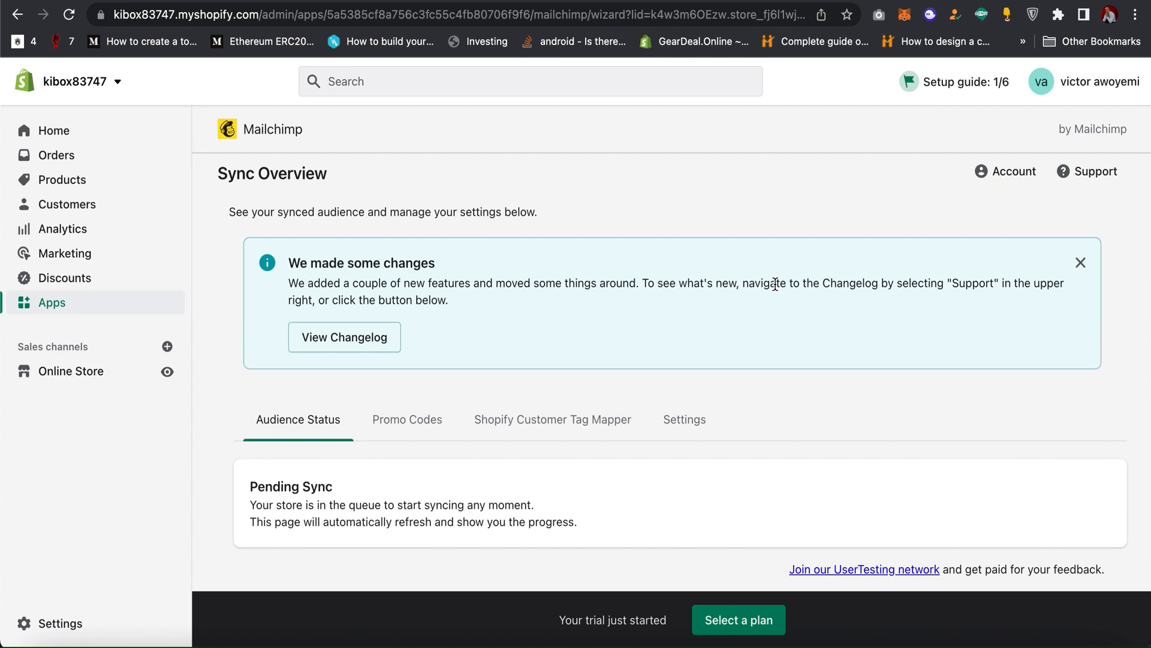
{"action": "mouse_move", "coordinate": [716, 314]}
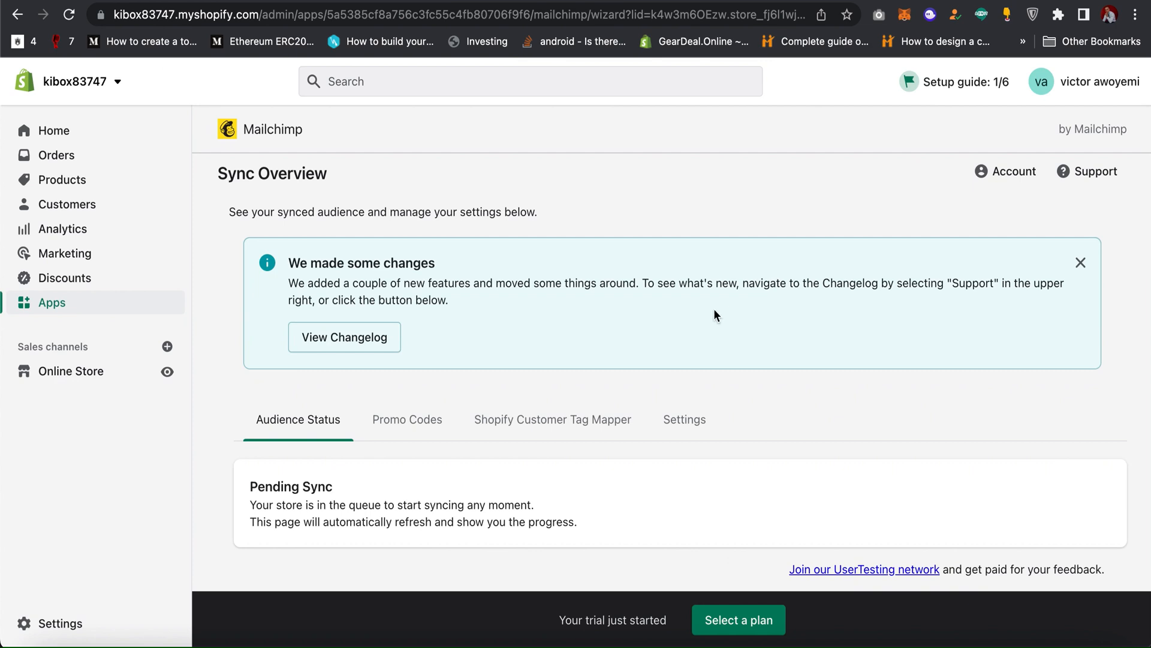